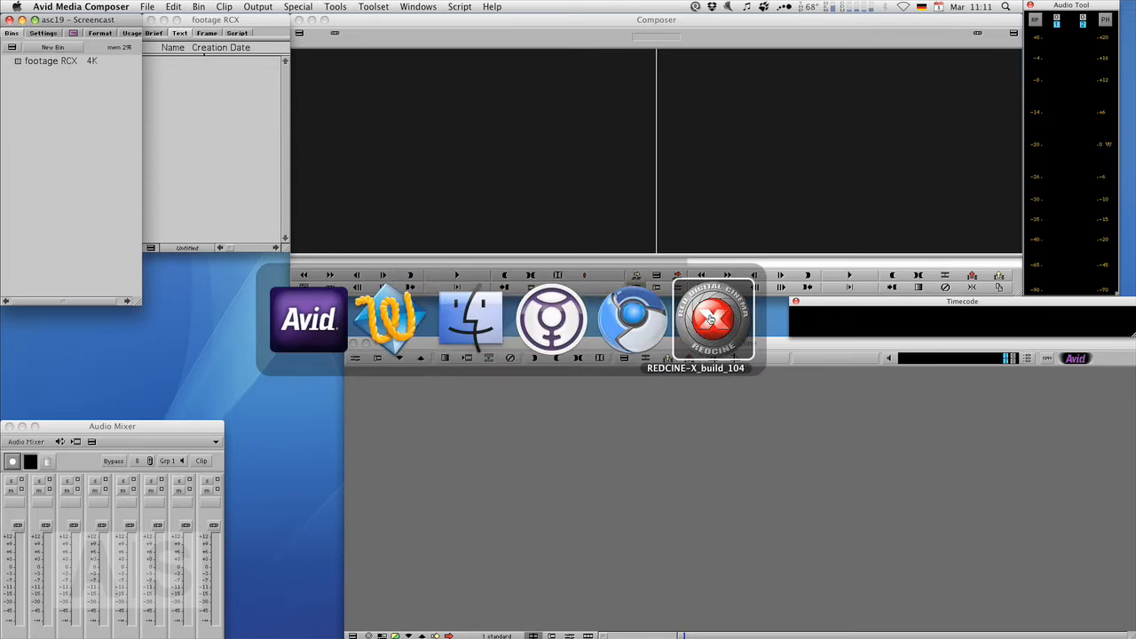
# Switch from Avid Media Composer over to REDCINE-X via the application switcher.
pyautogui.click(714, 320)
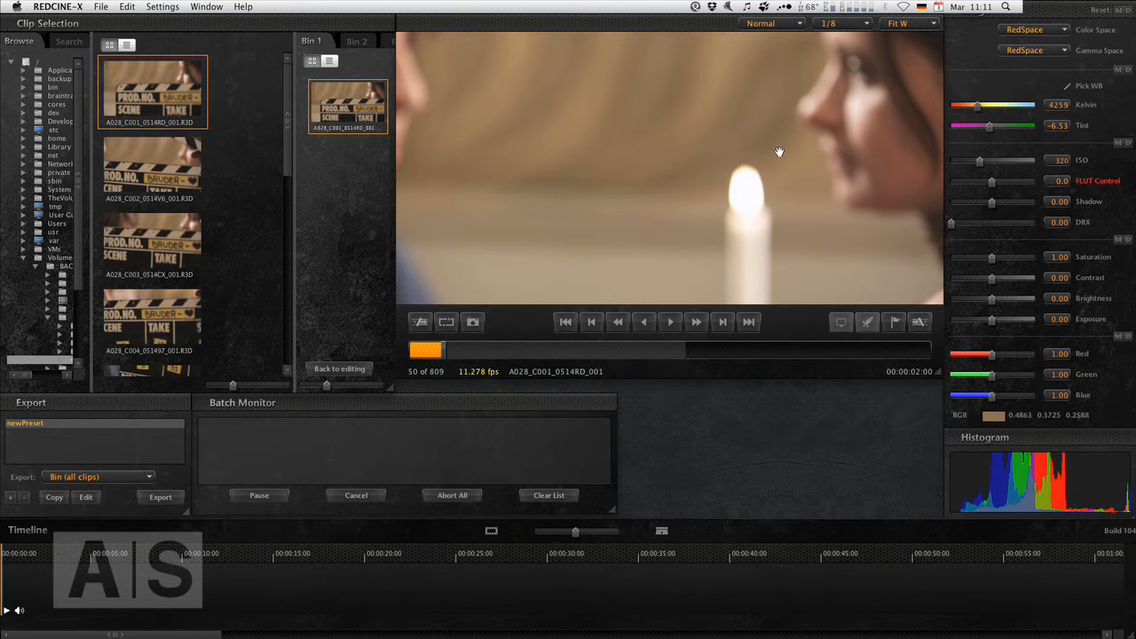
pyautogui.moveTo(779, 157)
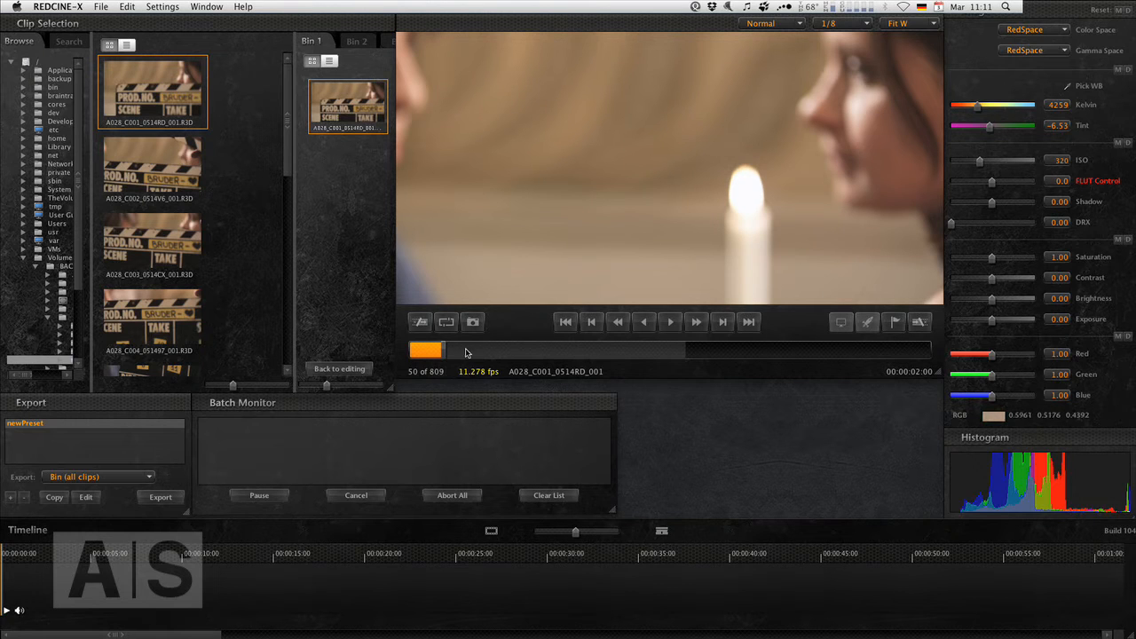
pyautogui.moveTo(450, 362)
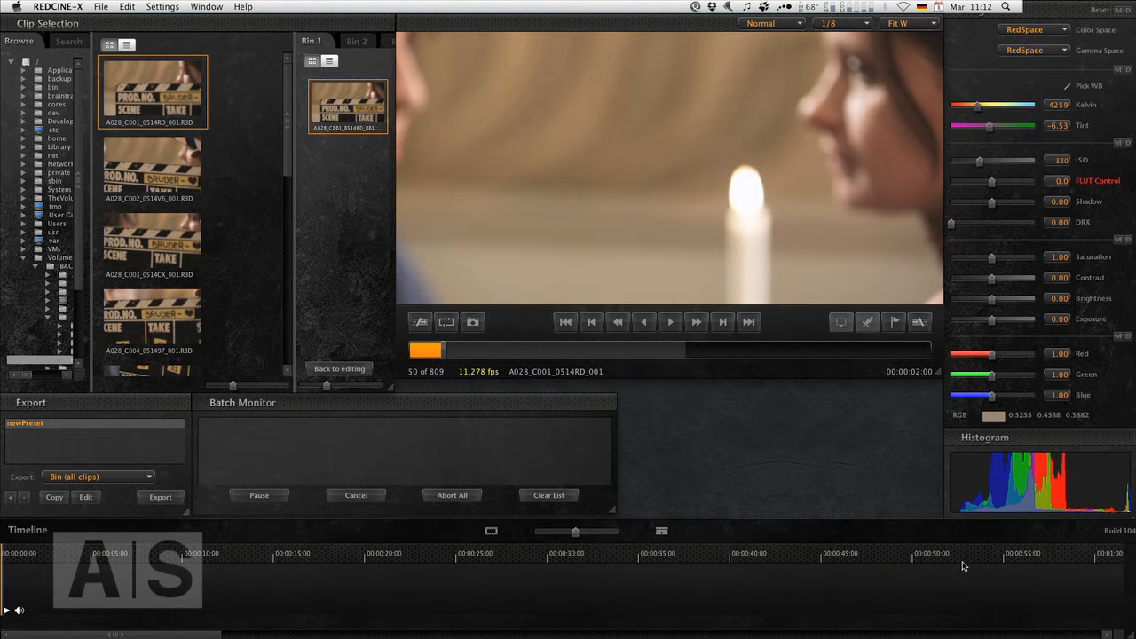
pyautogui.moveTo(362, 563)
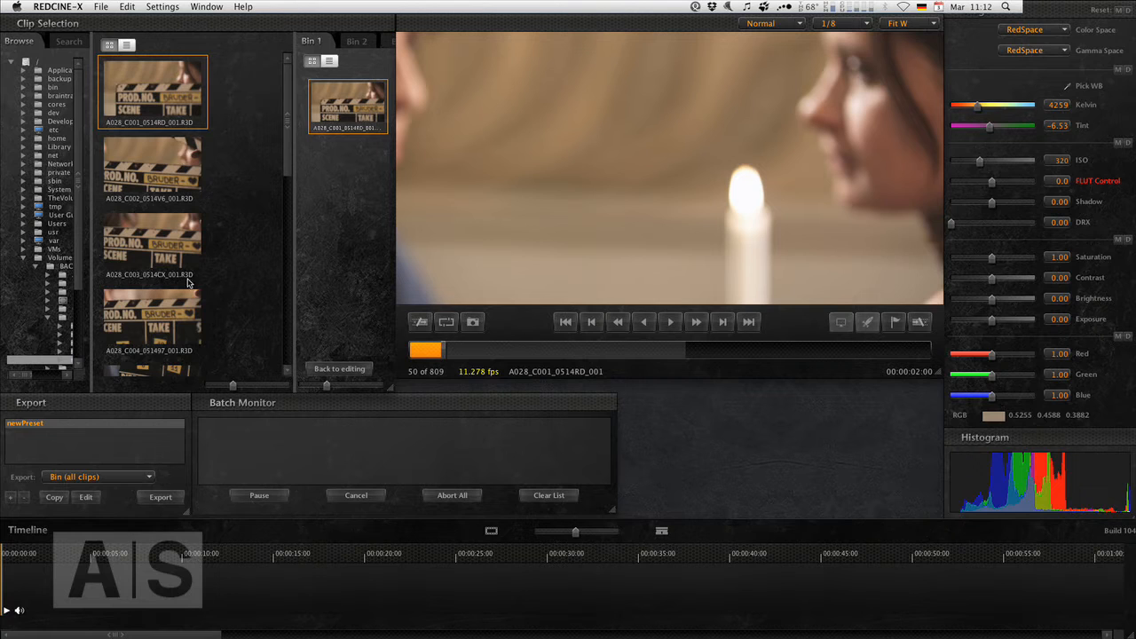
pyautogui.moveTo(405, 121)
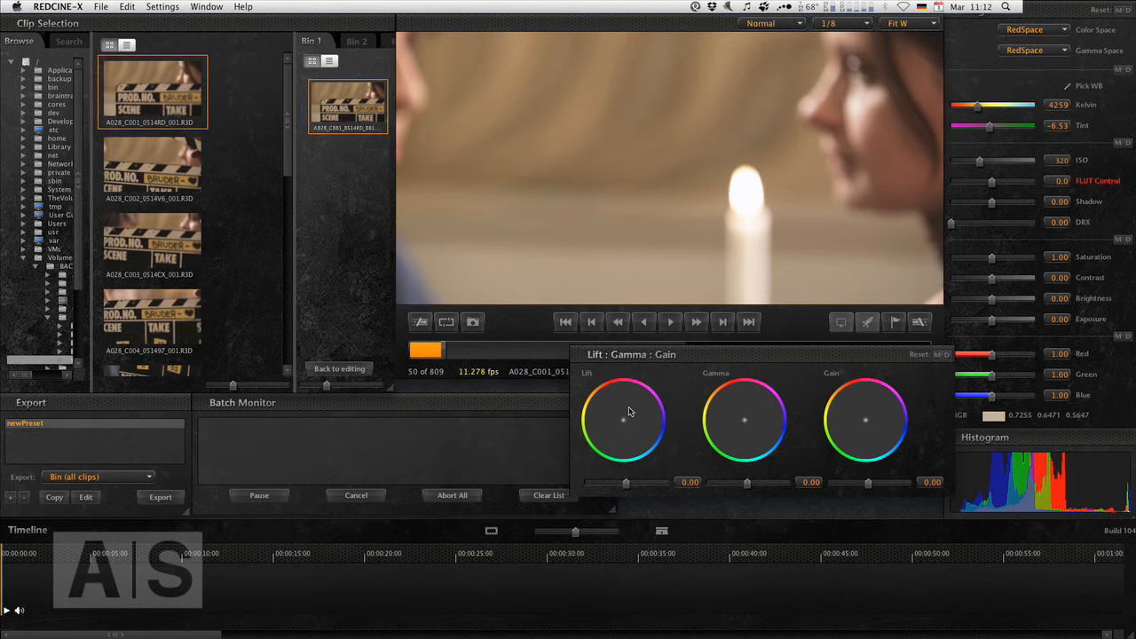
pyautogui.moveTo(623, 456)
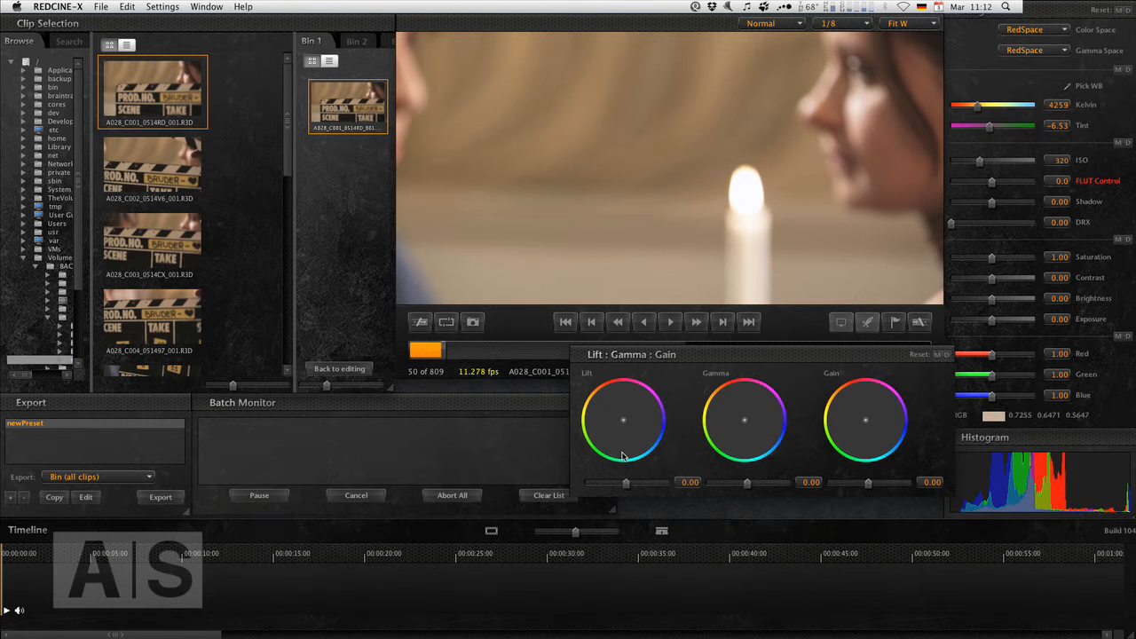
pyautogui.click(706, 354)
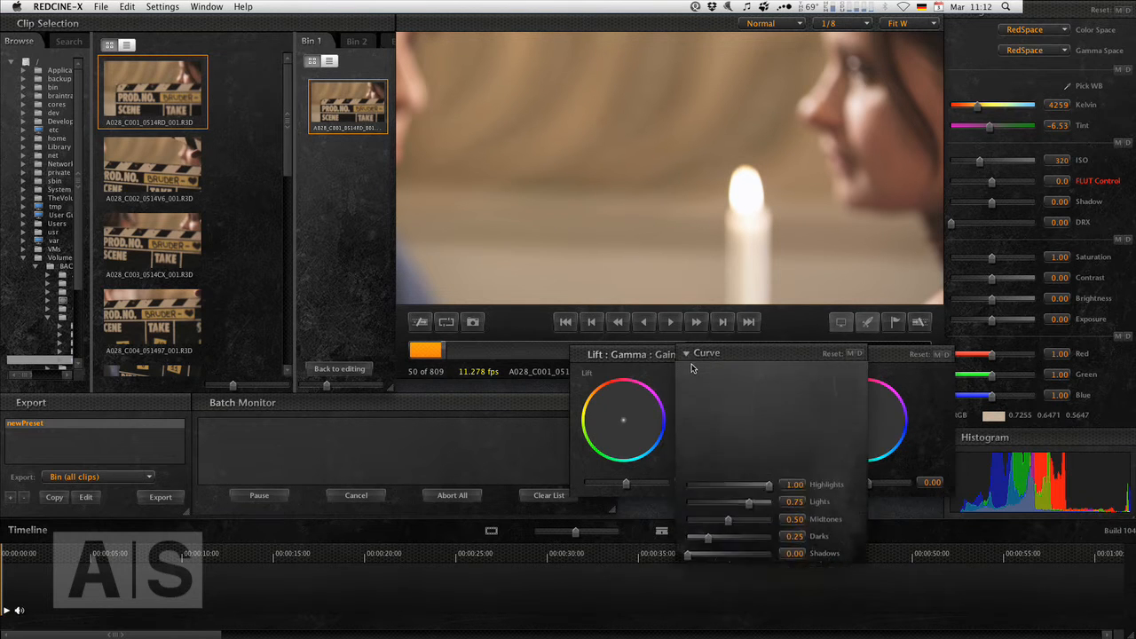
pyautogui.click(707, 353)
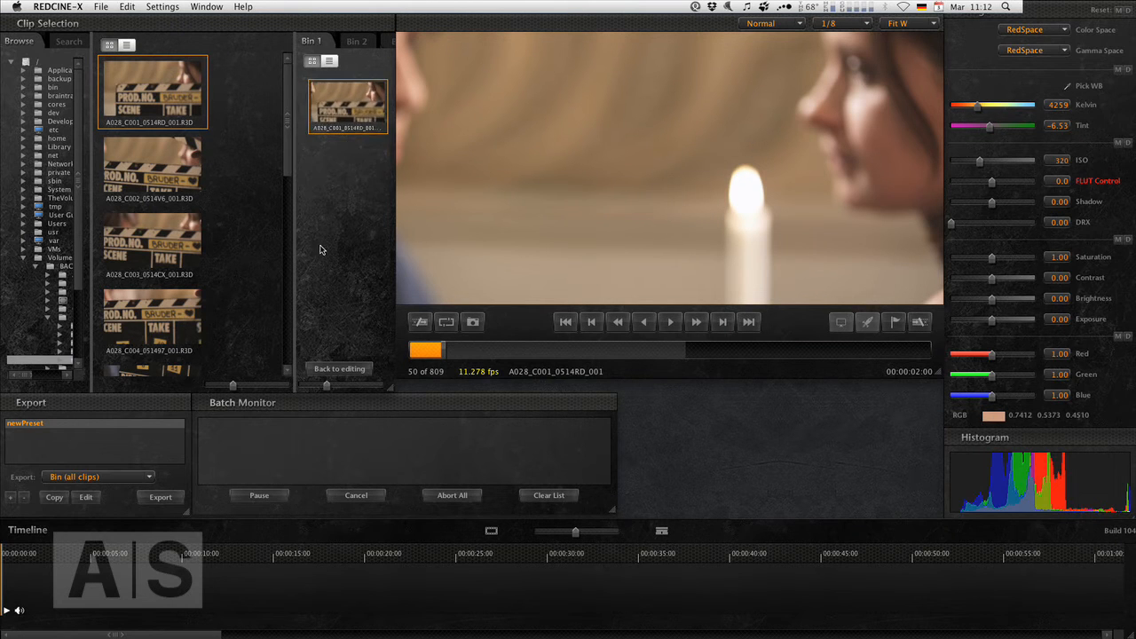
pyautogui.moveTo(305, 237)
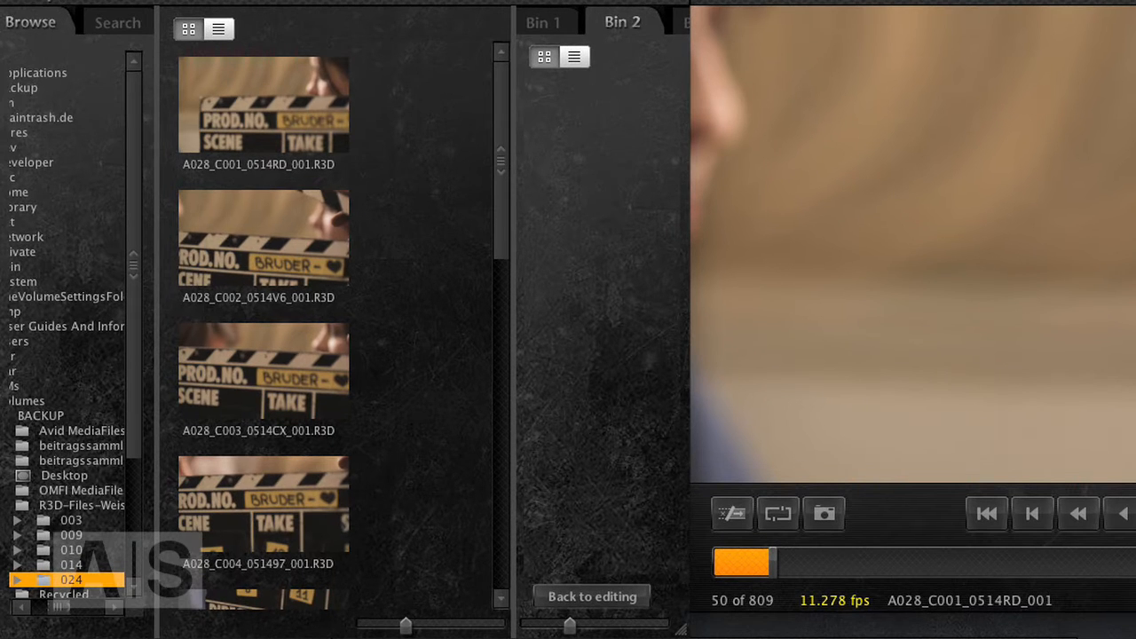
pyautogui.moveTo(618, 524)
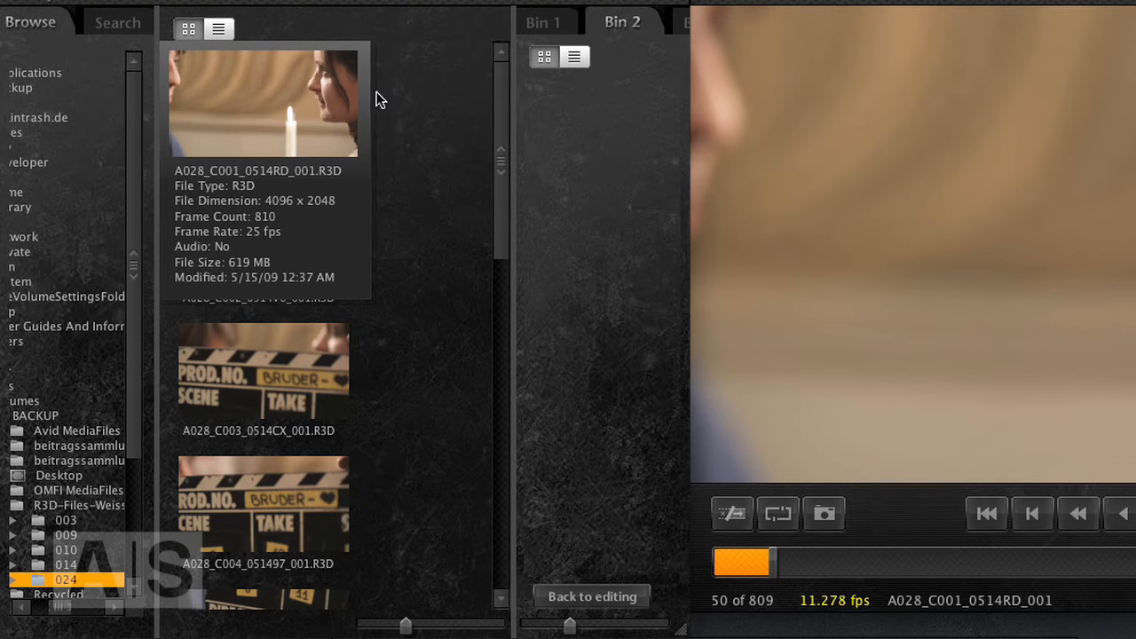
# Play A028_C001_0514RD_001 from its start and pause once past the slate into the candle shot.
pyautogui.scroll(-3)
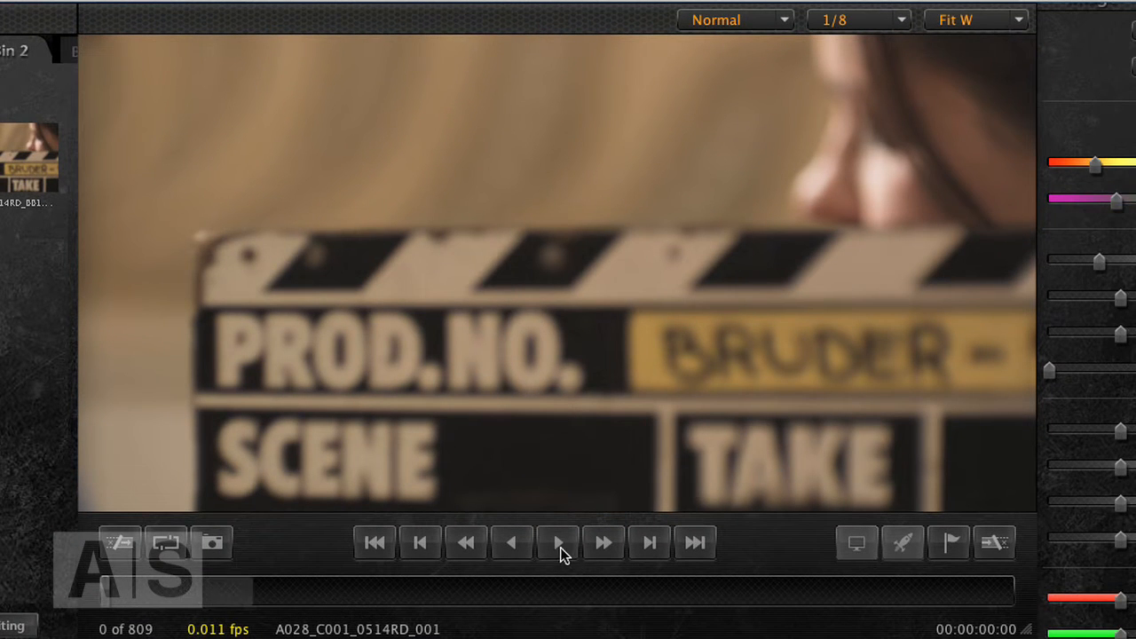
pyautogui.click(558, 544)
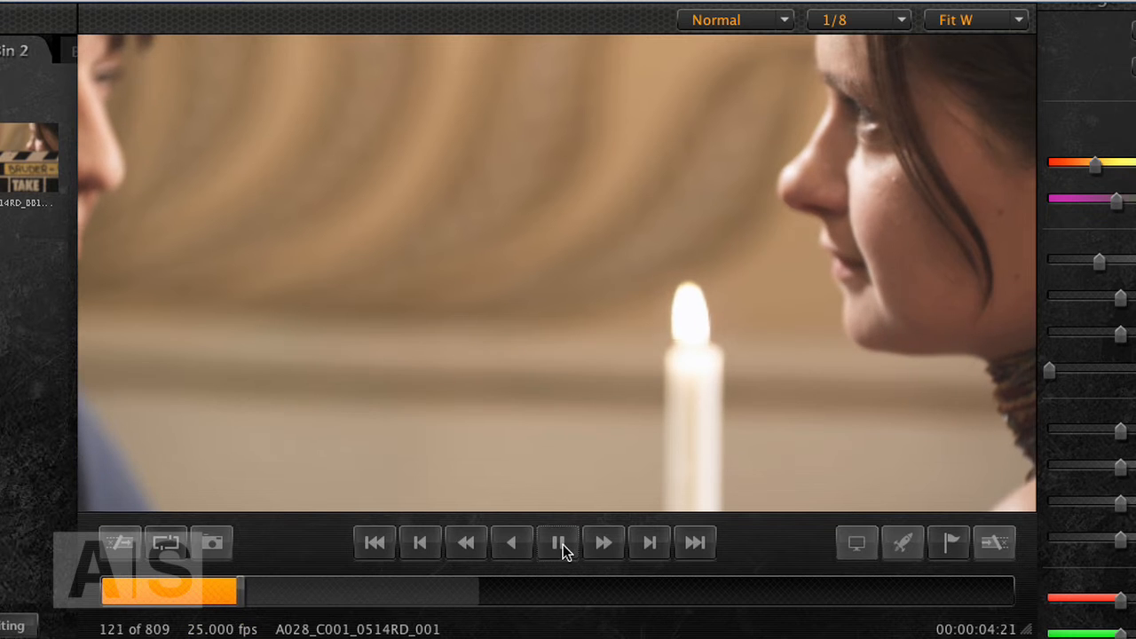
pyautogui.click(557, 543)
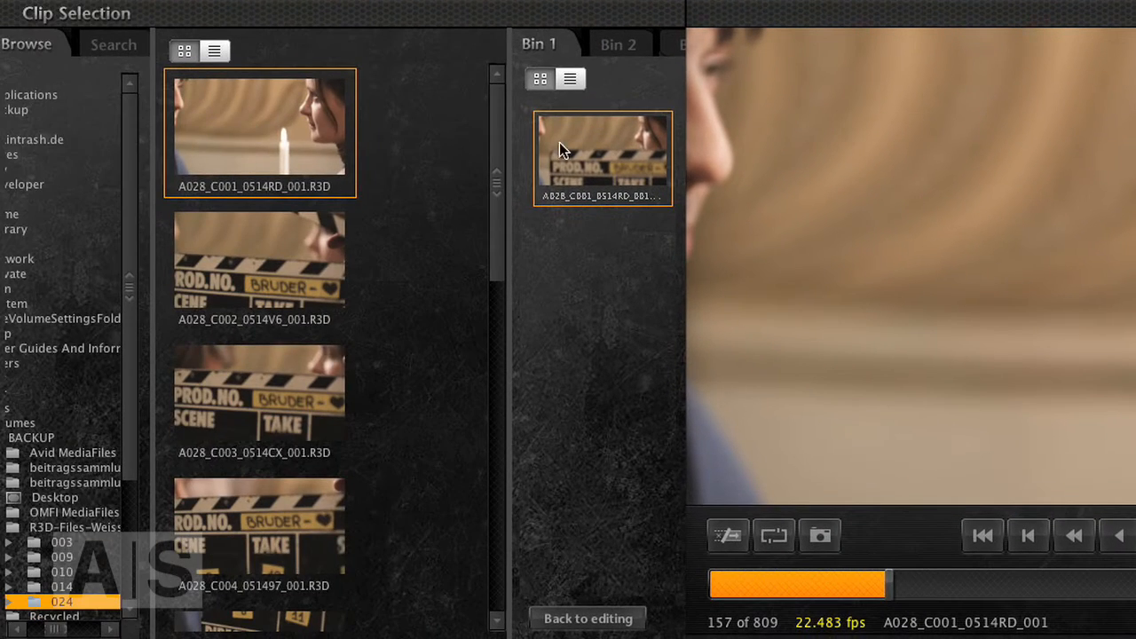
# Switch to Bin 2 and drag the 024 folder's R3D clips into it from the browser.
pyautogui.click(618, 43)
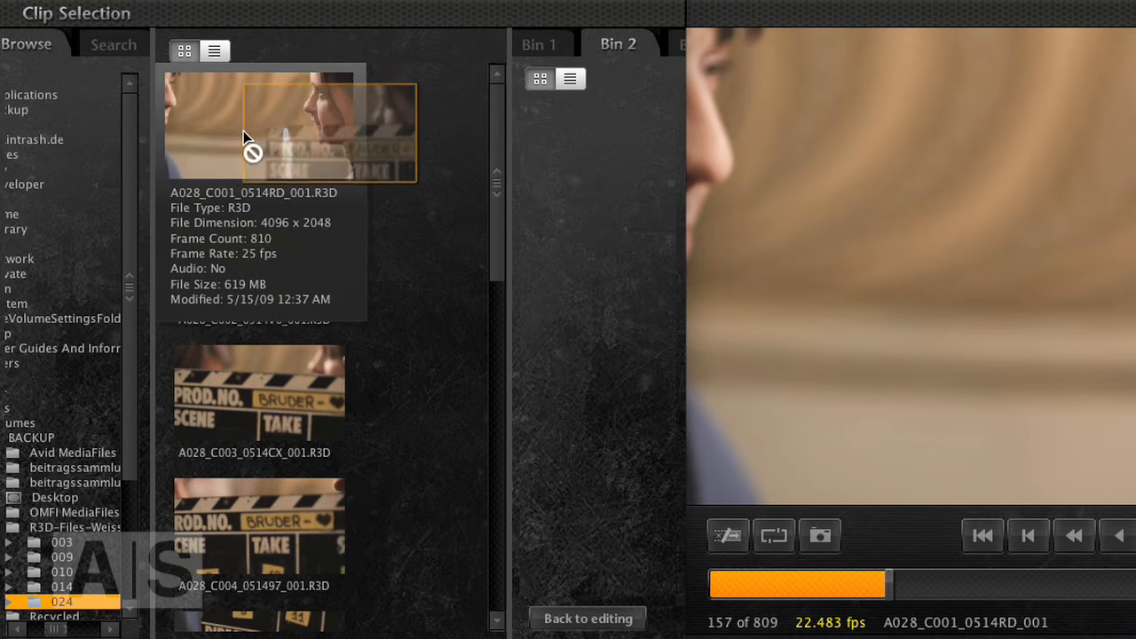
pyautogui.moveTo(259, 128); pyautogui.dragTo(602, 151)
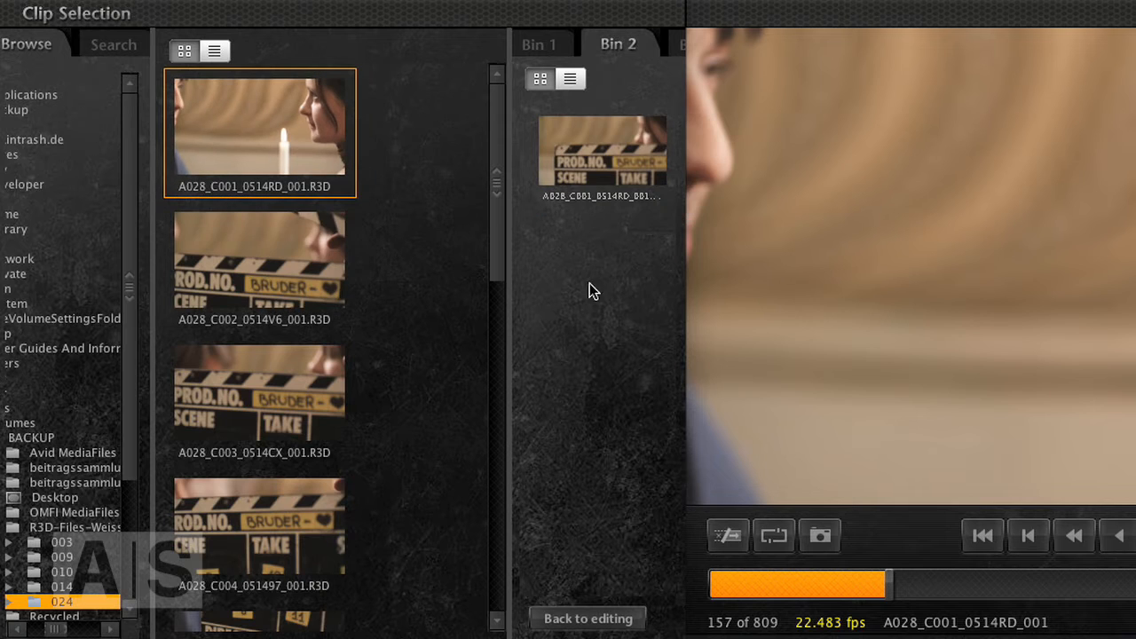
pyautogui.scroll(-3)
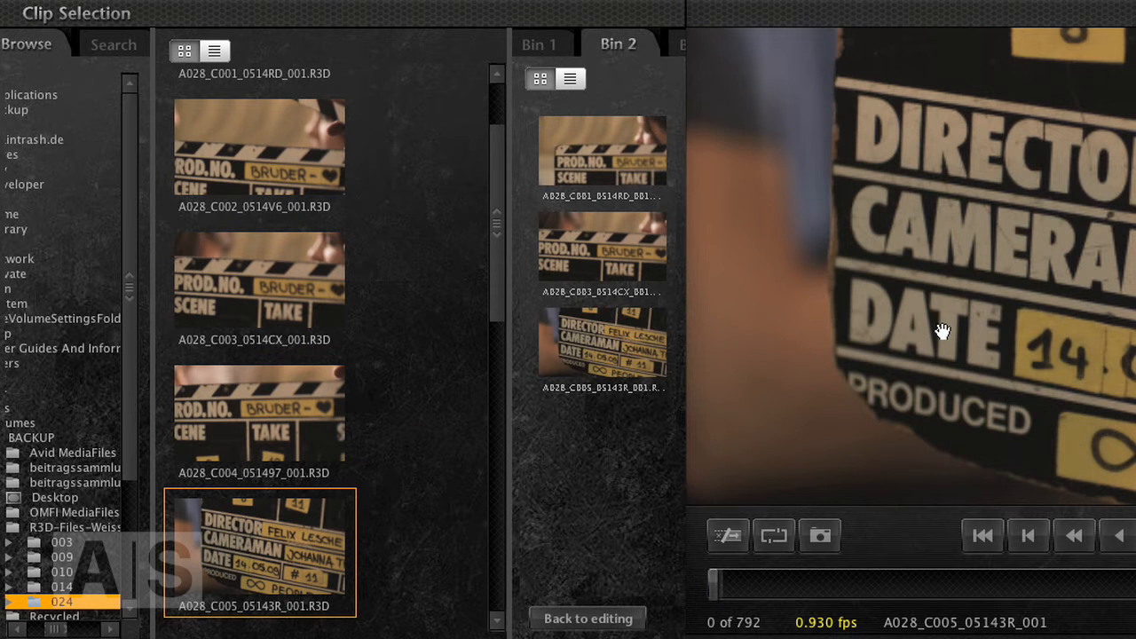
pyautogui.scroll(-3)
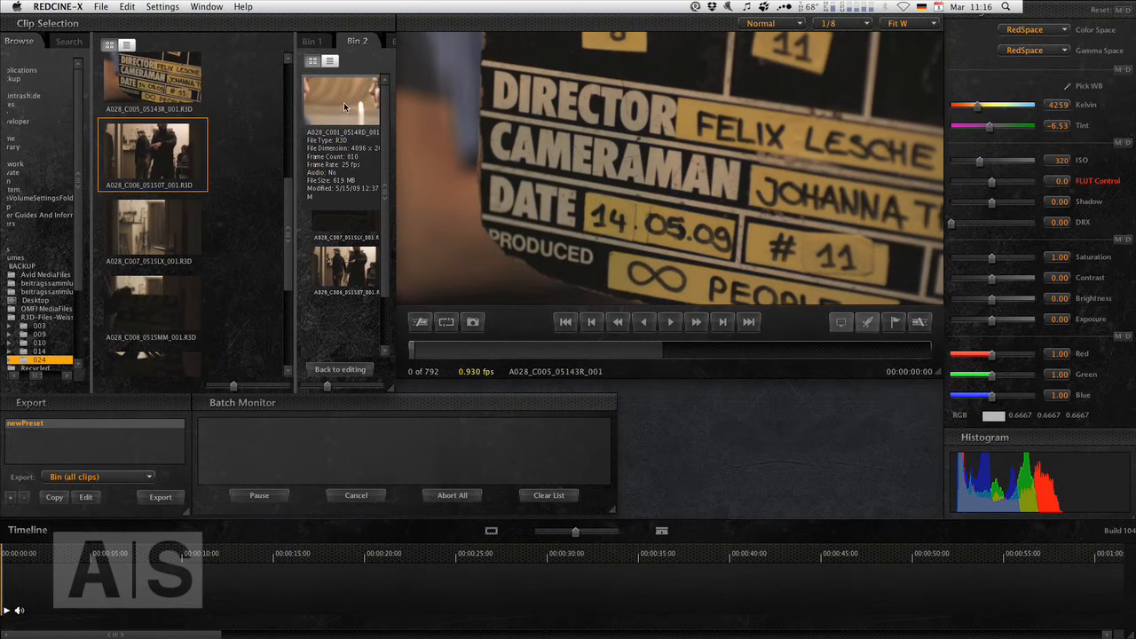
# Build a timeline from the Bin 2 clips and play it partway through before stopping.
pyautogui.click(344, 101)
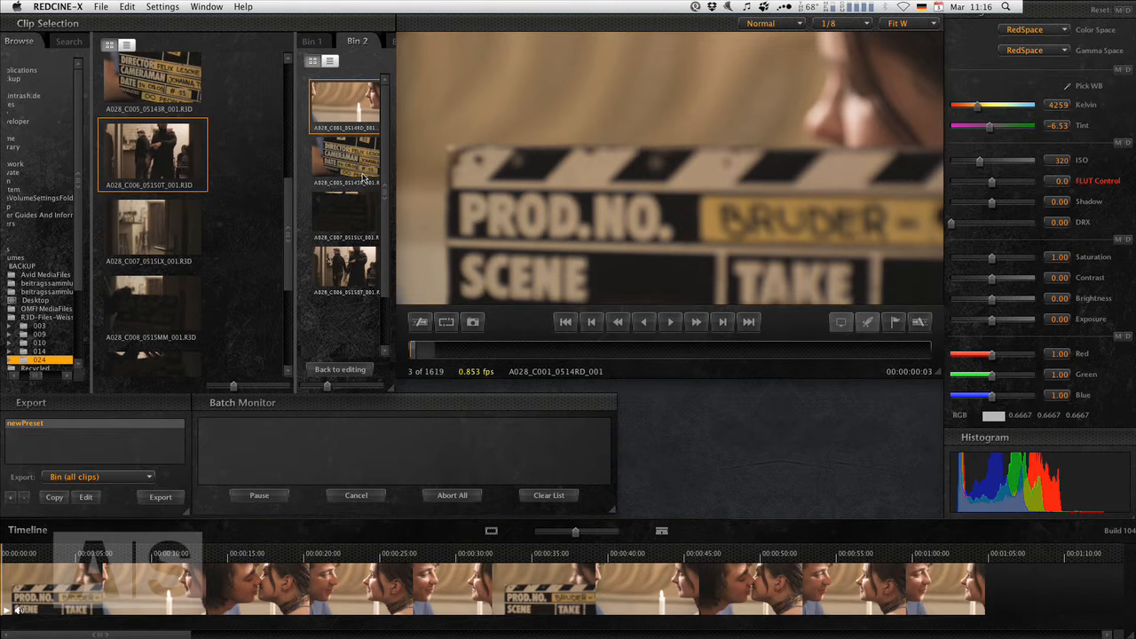
pyautogui.click(345, 270)
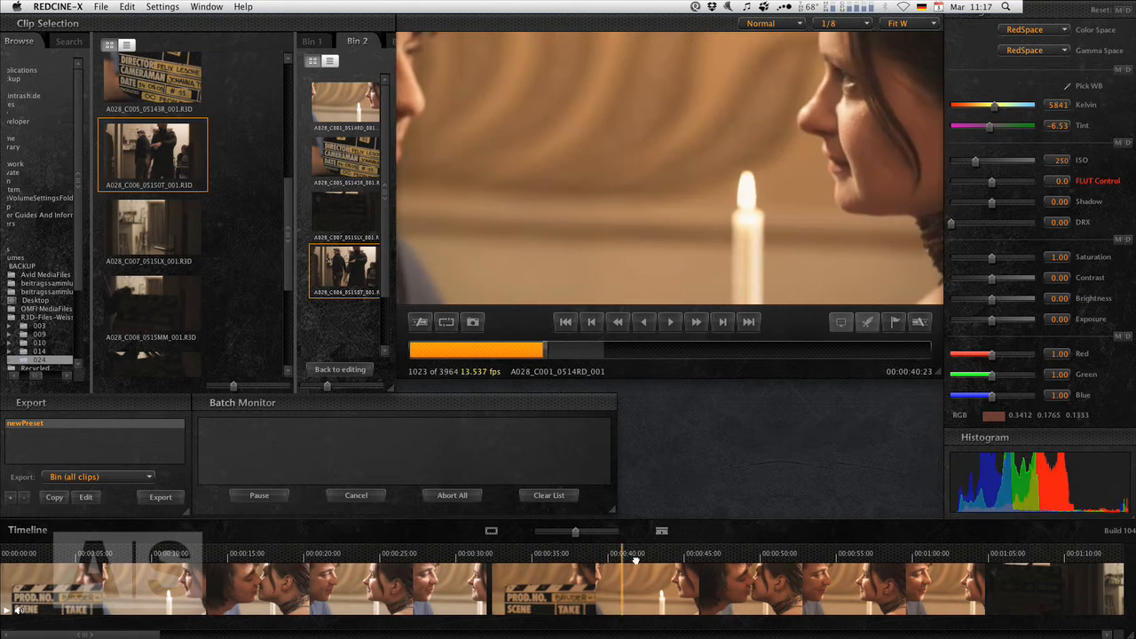
pyautogui.click(565, 554)
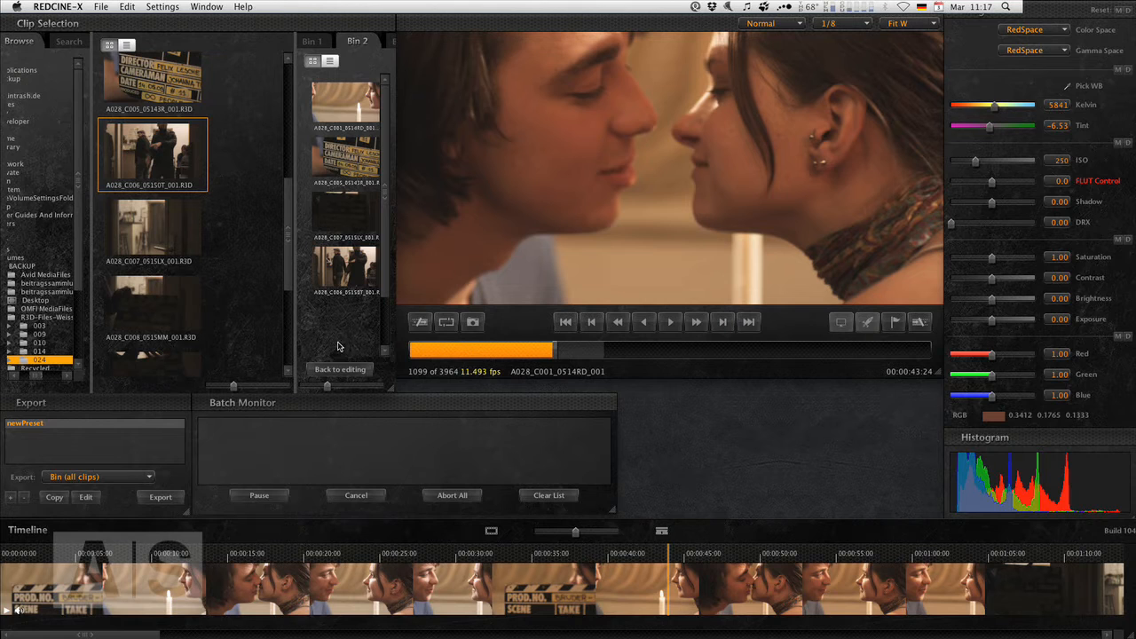
pyautogui.moveTo(306, 168)
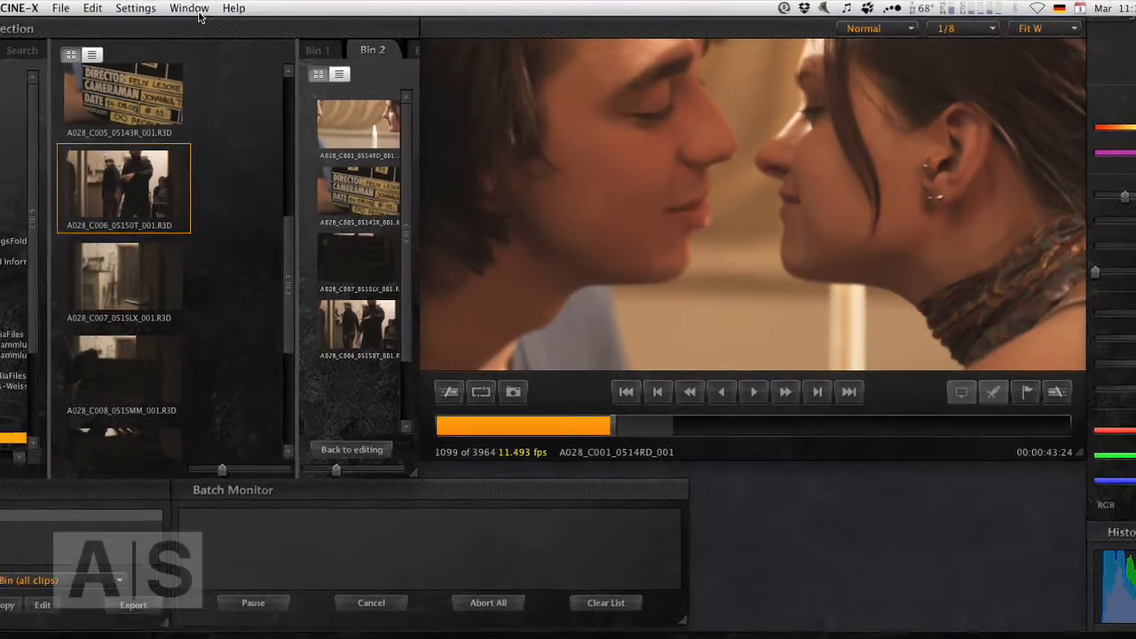
# Bring up the Export Tool and name the edited preset DNxHD36.
pyautogui.click(188, 7)
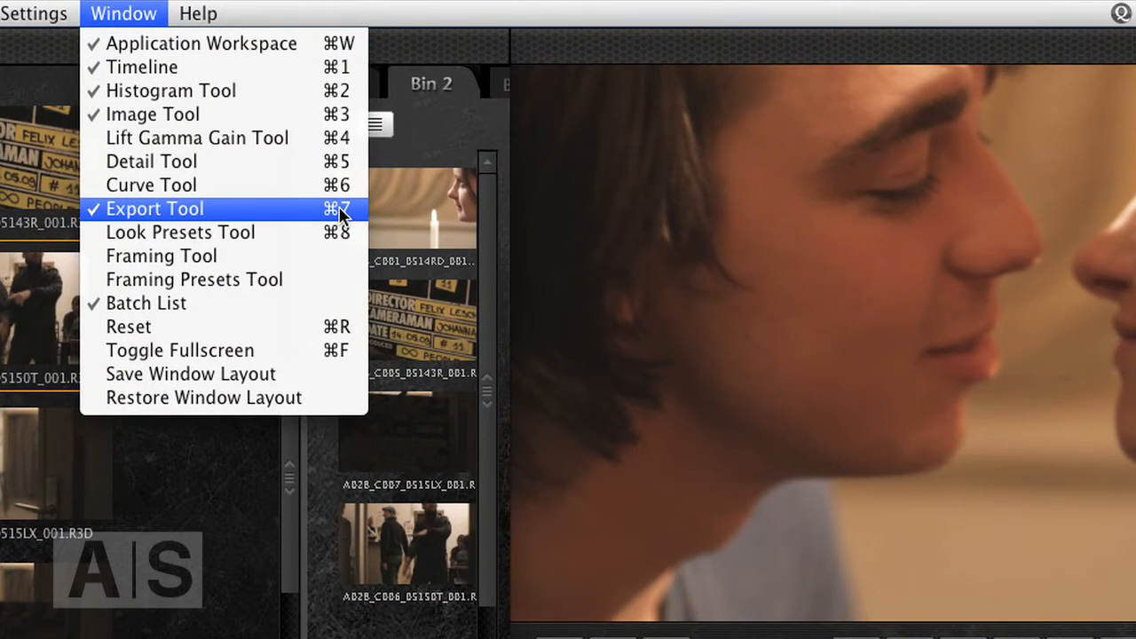
pyautogui.click(156, 209)
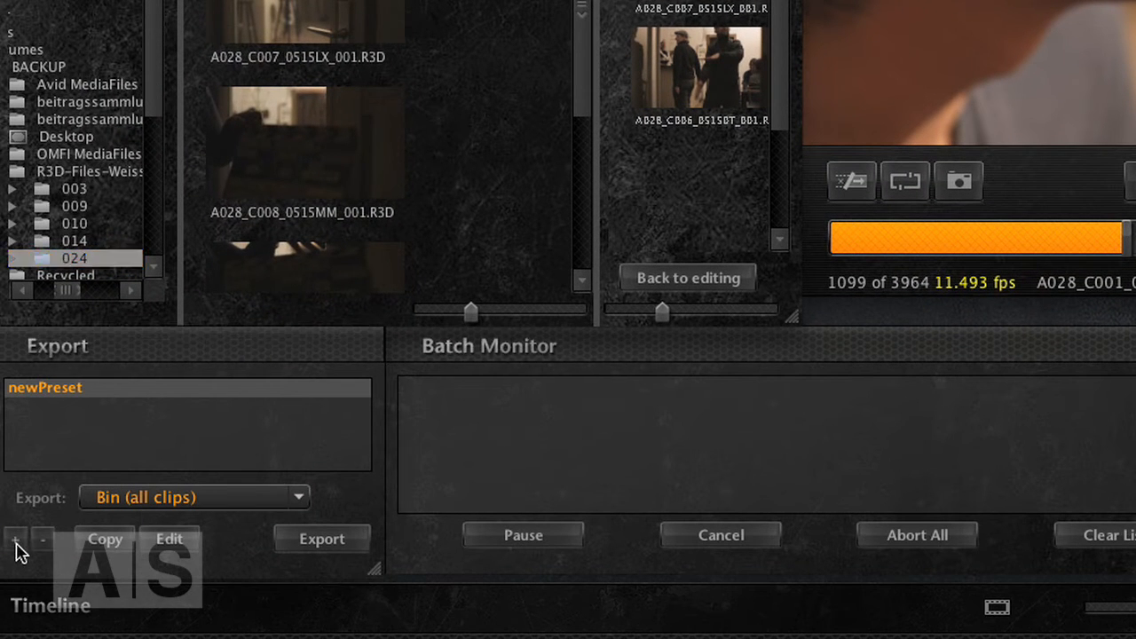
pyautogui.click(169, 539)
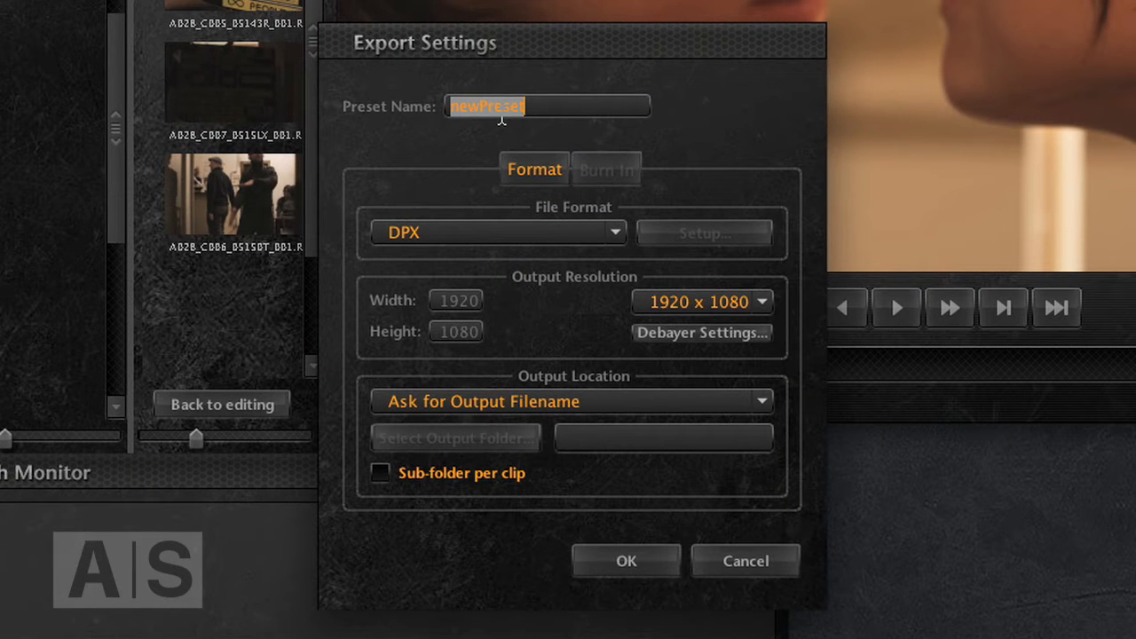
pyautogui.write('DNx')
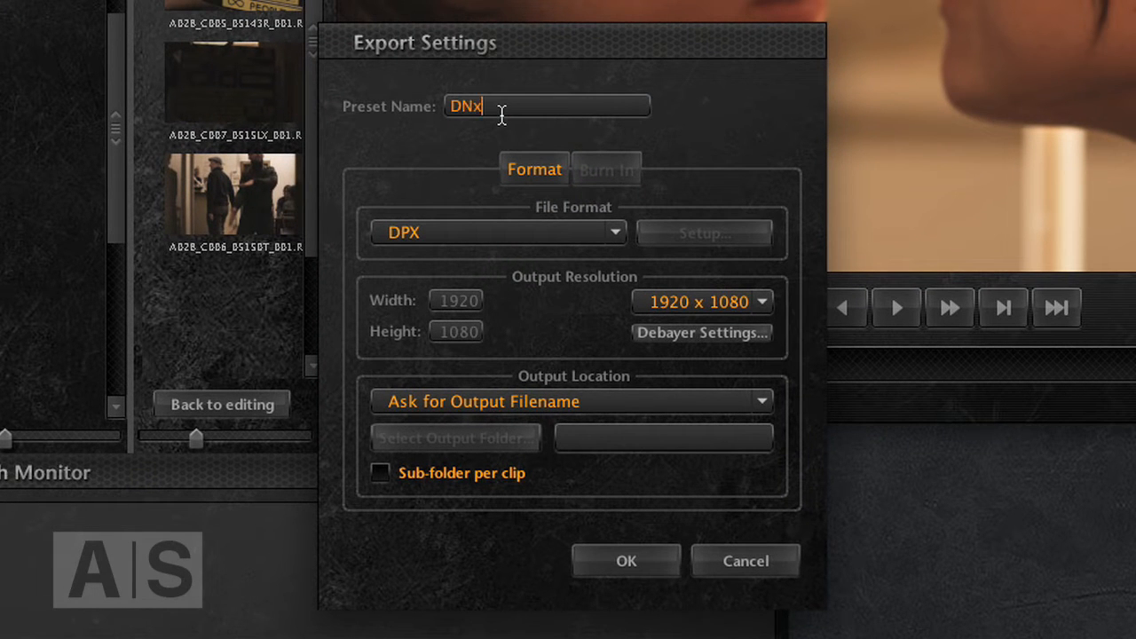
pyautogui.write('HD36')
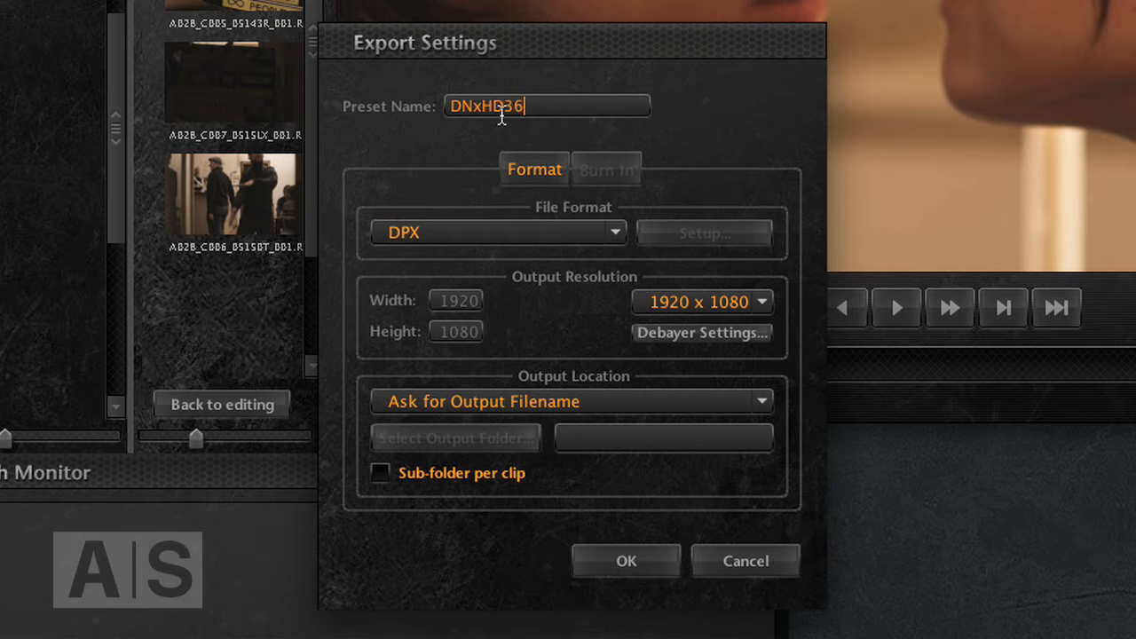
pyautogui.moveTo(593, 233)
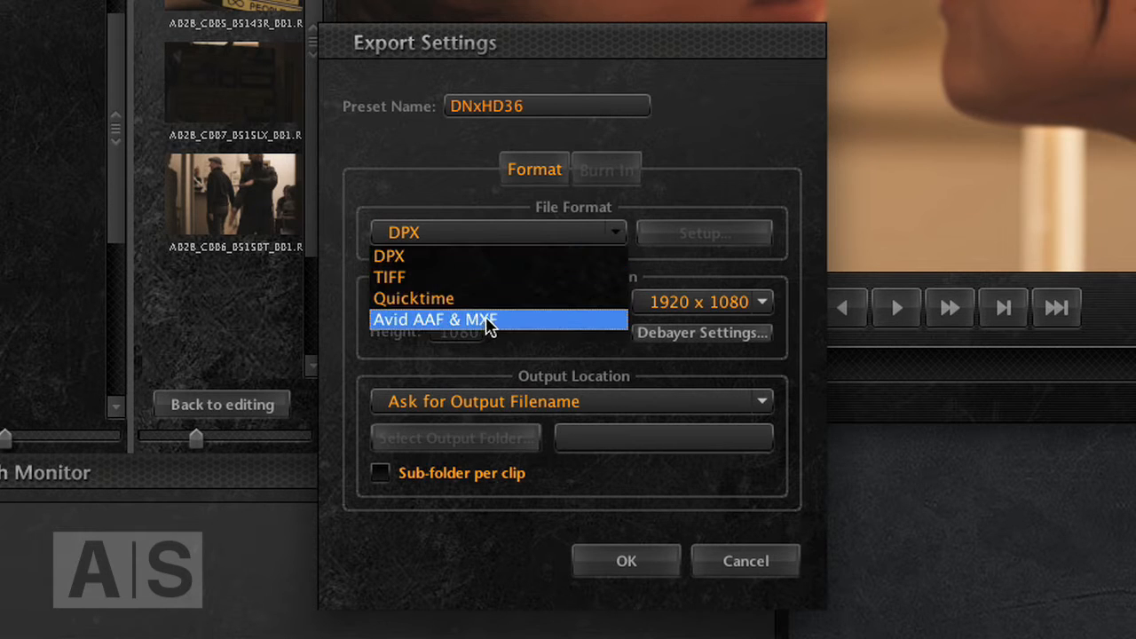
# Set the preset to Avid AAF & MXF output with the 1080p/25 DNxHD 36 8-bit codec.
pyautogui.click(435, 320)
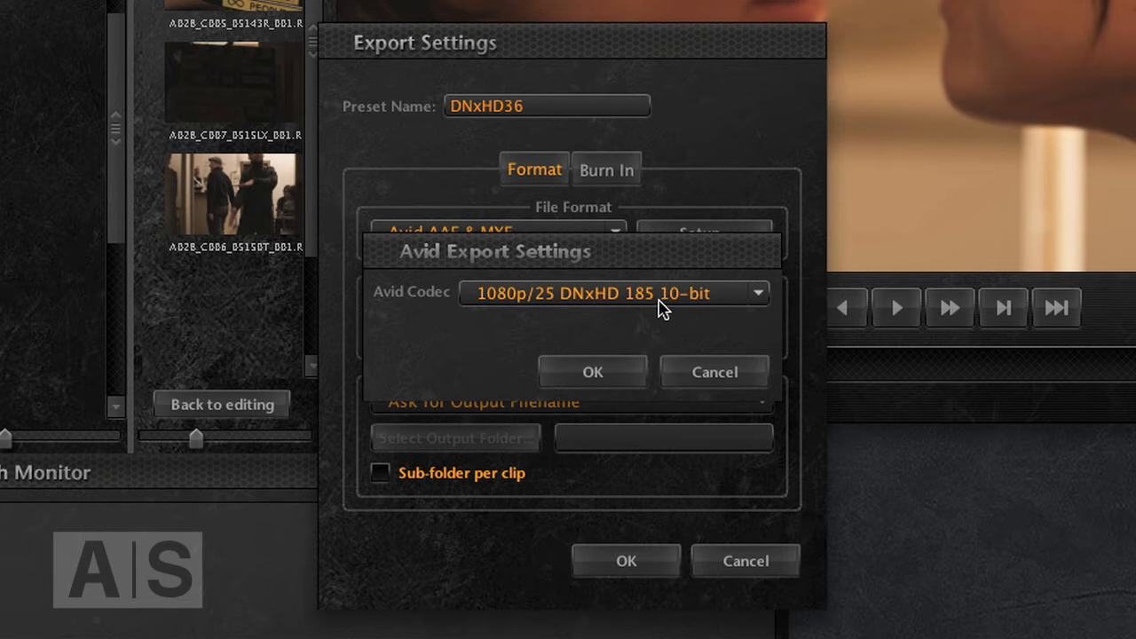
pyautogui.click(609, 293)
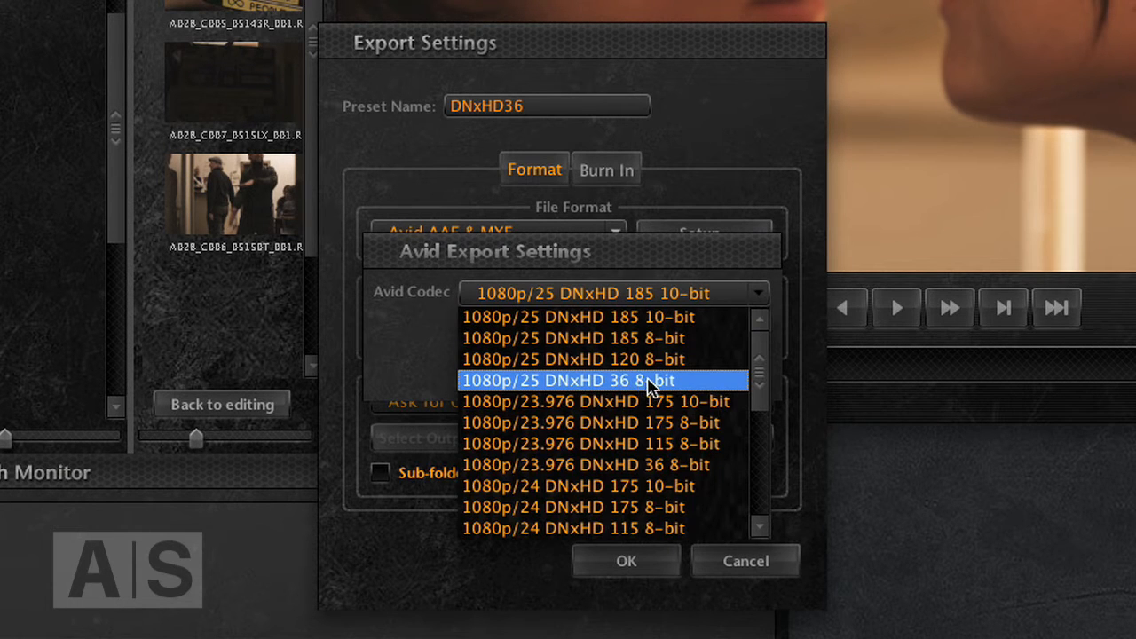
pyautogui.click(568, 380)
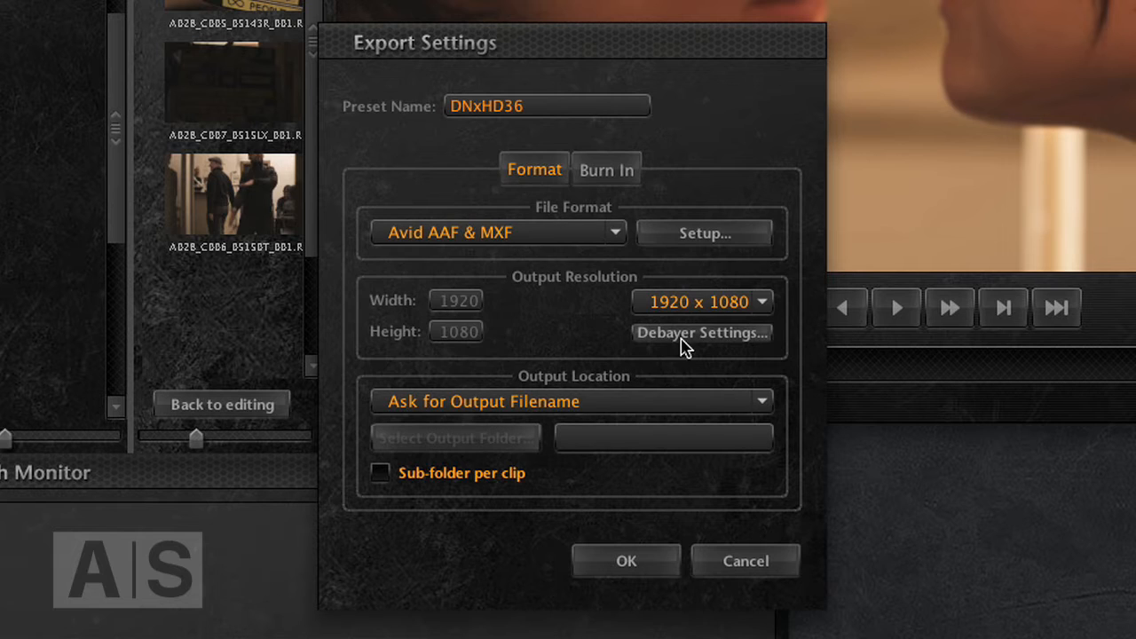
pyautogui.moveTo(696, 346)
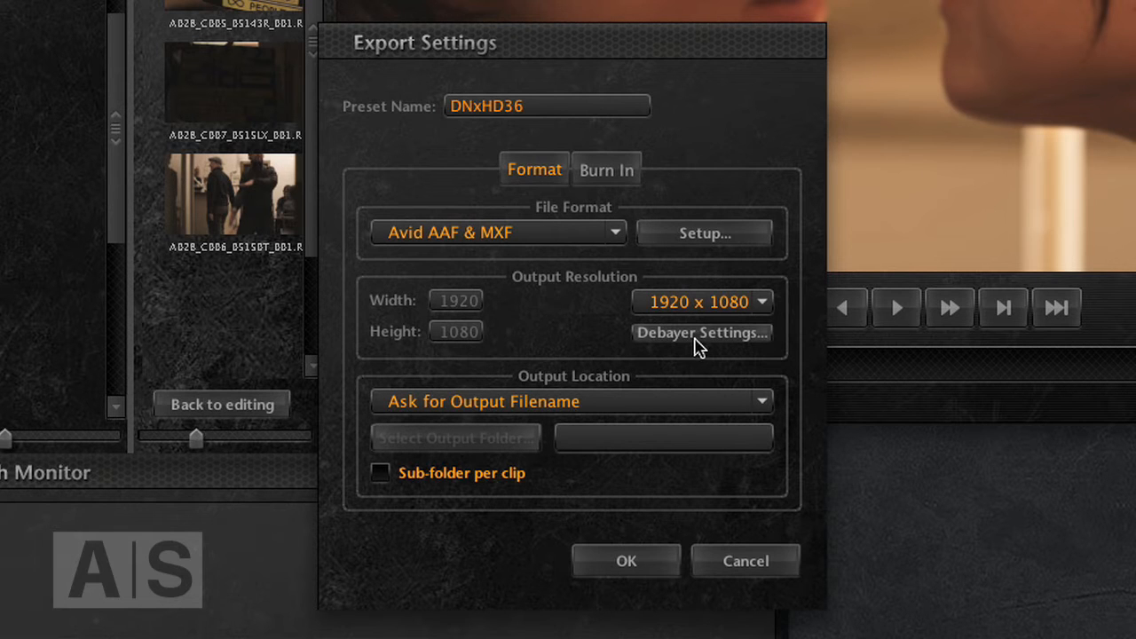
# Set debayer quality to 1/2 Good for 2K and 3K, 1/4th for 4K, and confirm.
pyautogui.click(702, 332)
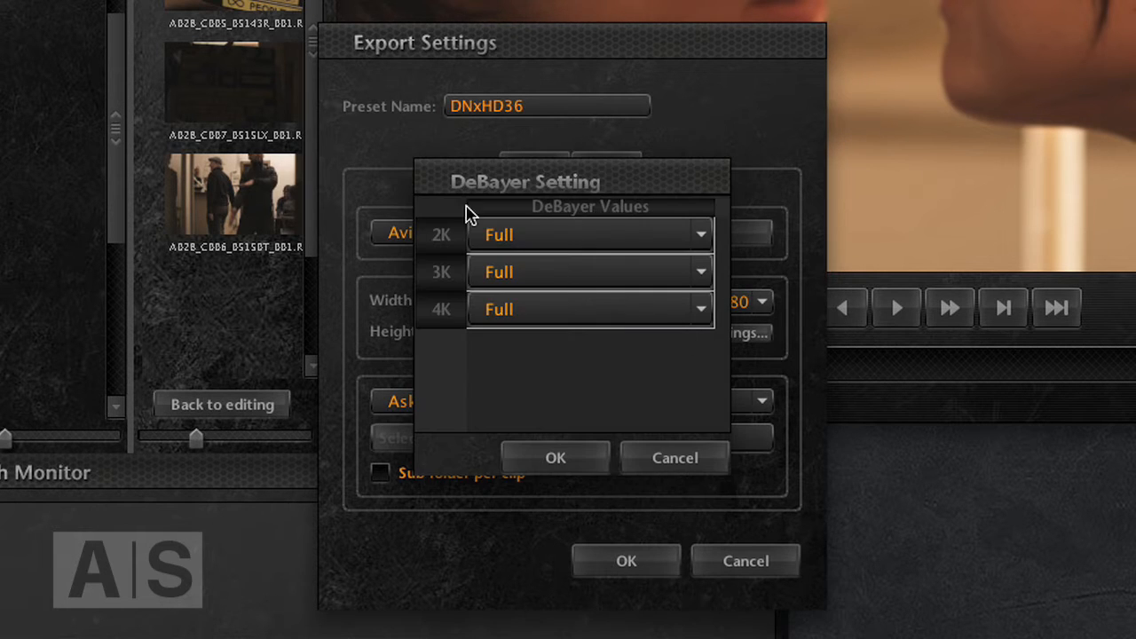
pyautogui.moveTo(630, 266)
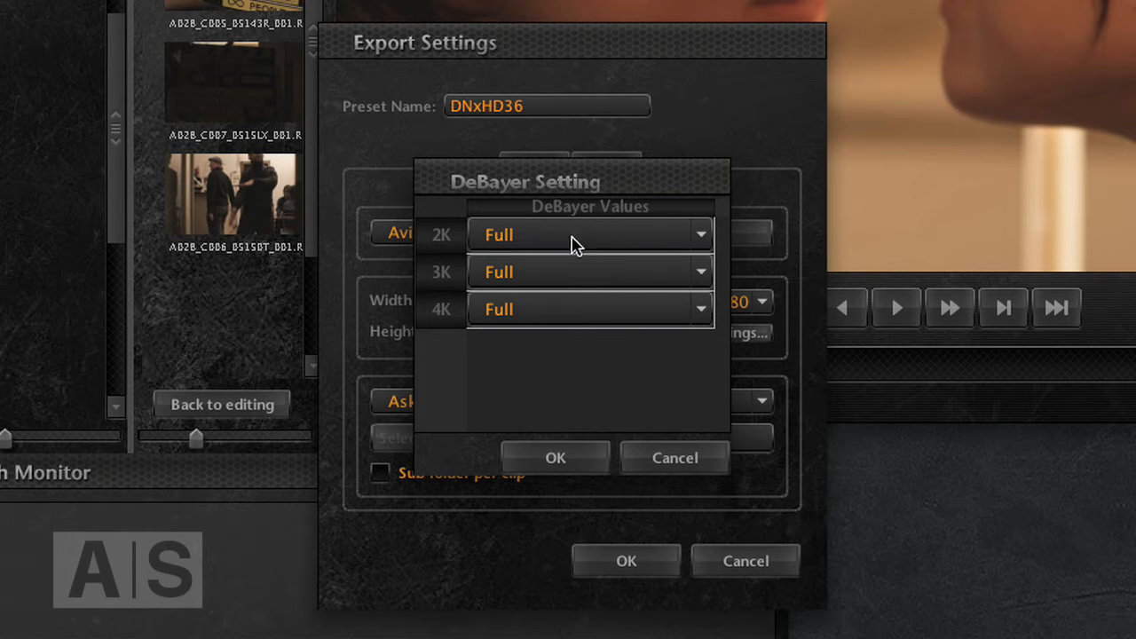
pyautogui.moveTo(630, 252)
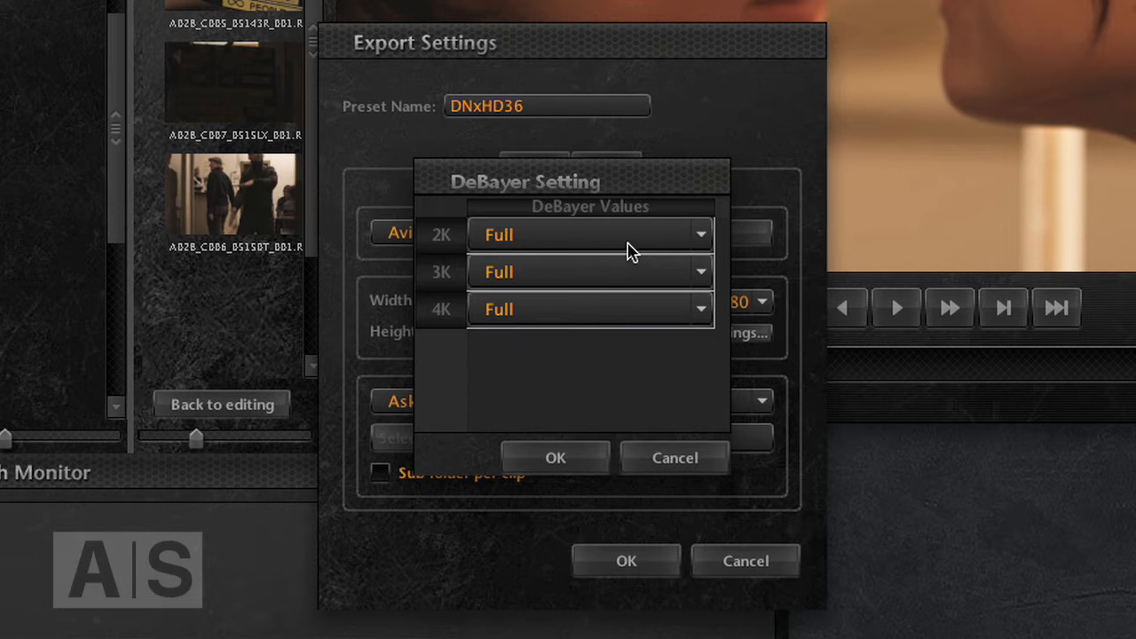
pyautogui.click(590, 234)
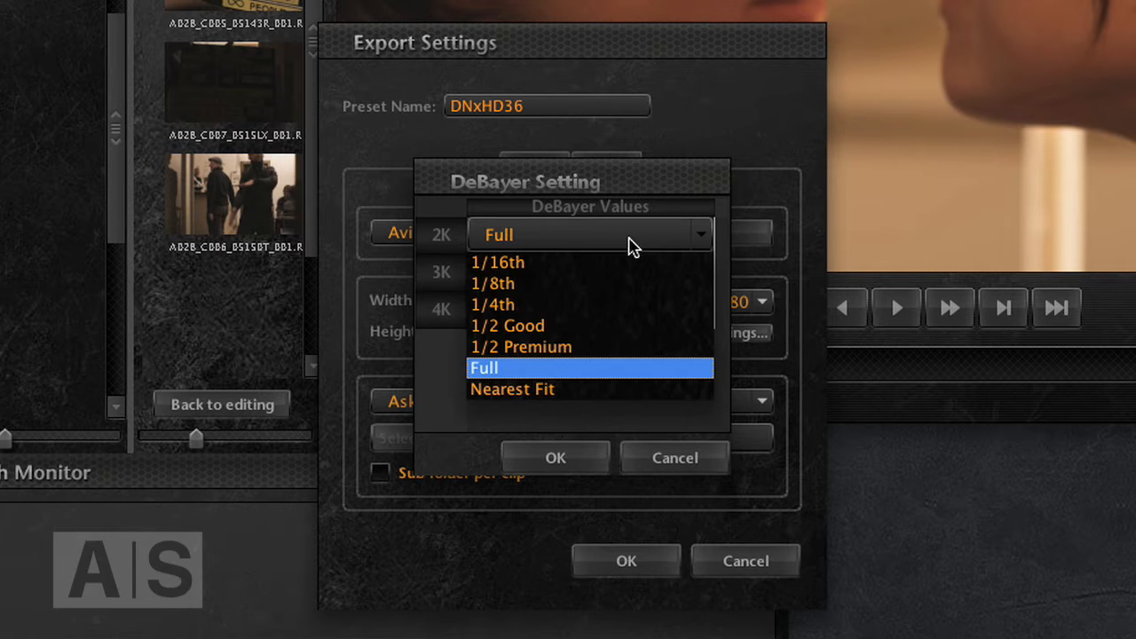
pyautogui.moveTo(542, 327)
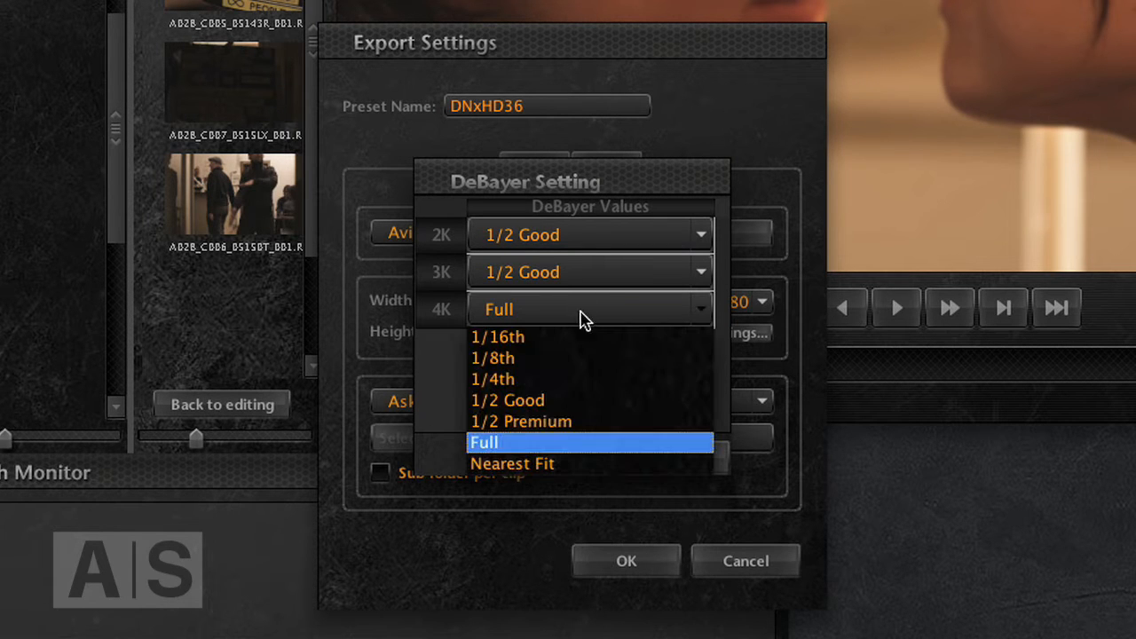
pyautogui.click(493, 380)
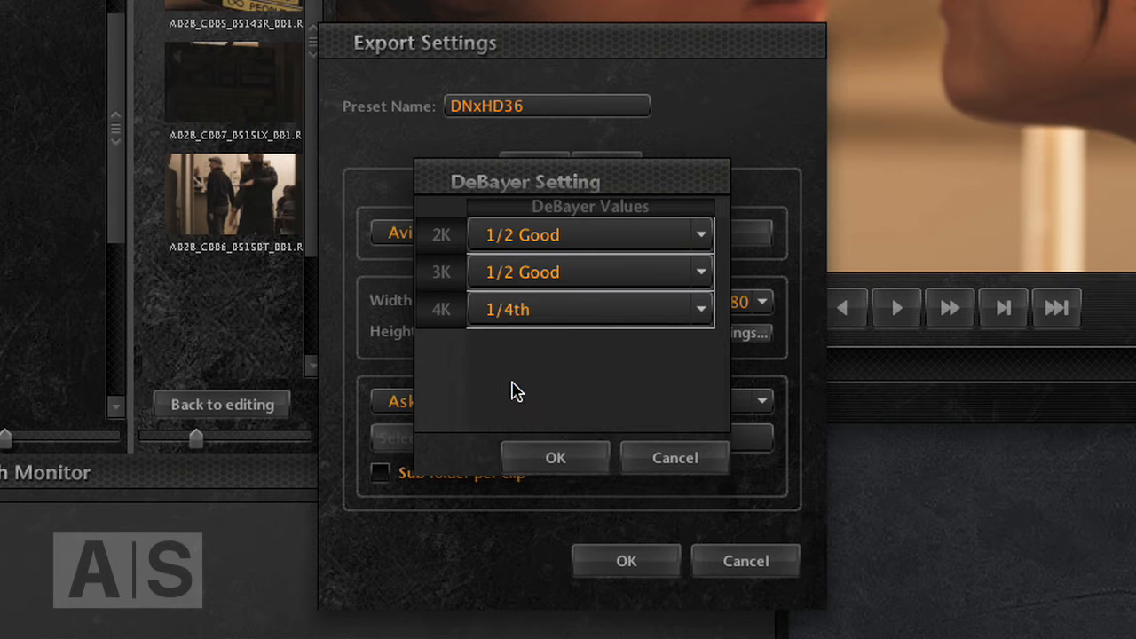
pyautogui.click(554, 458)
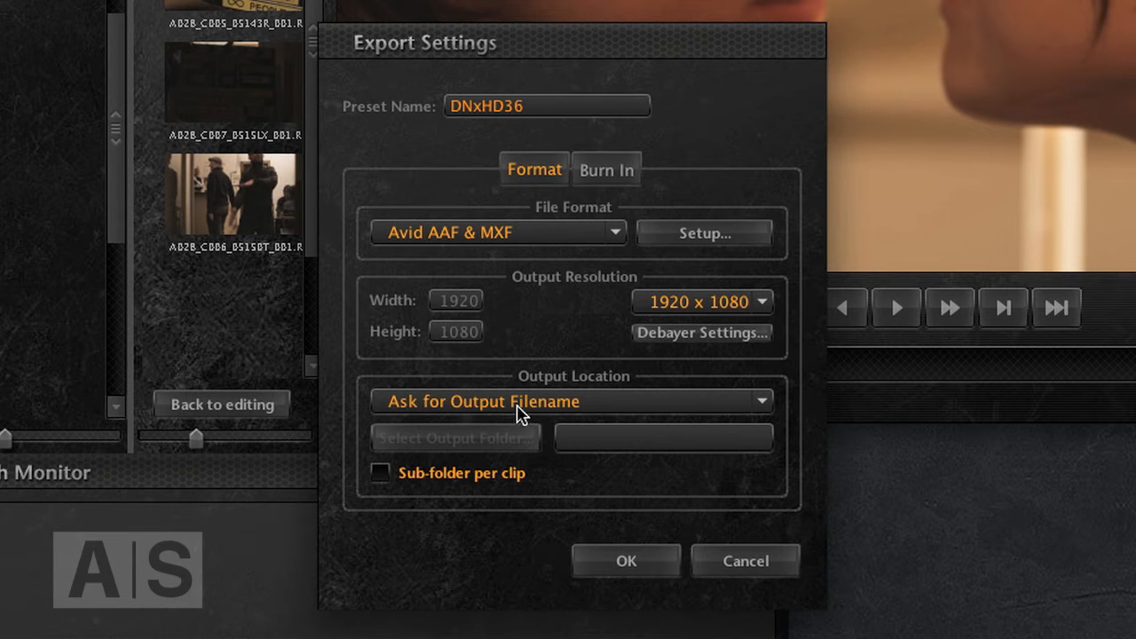
# Set Output Location to 'Output with Clip Filename to Selected Folder' and save the preset.
pyautogui.click(568, 401)
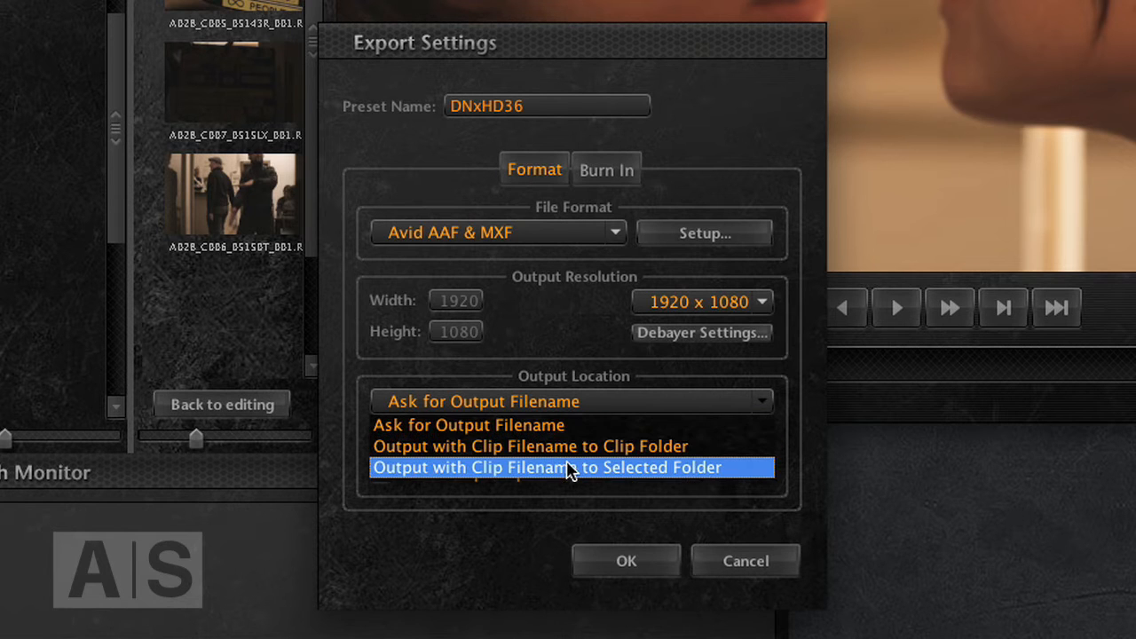
pyautogui.click(546, 469)
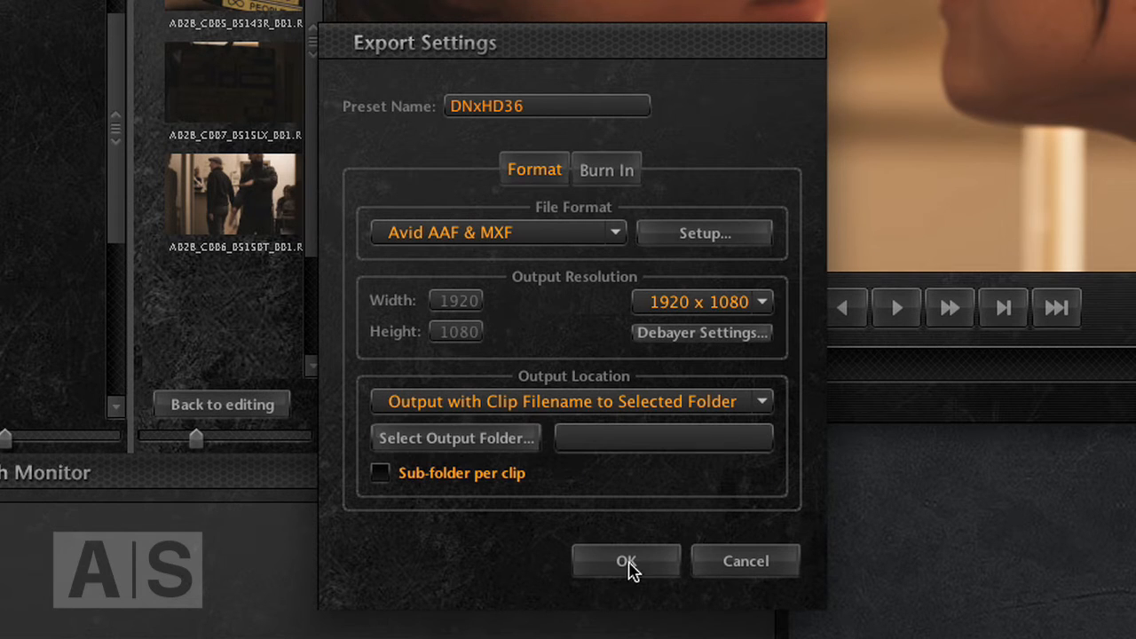
pyautogui.click(625, 561)
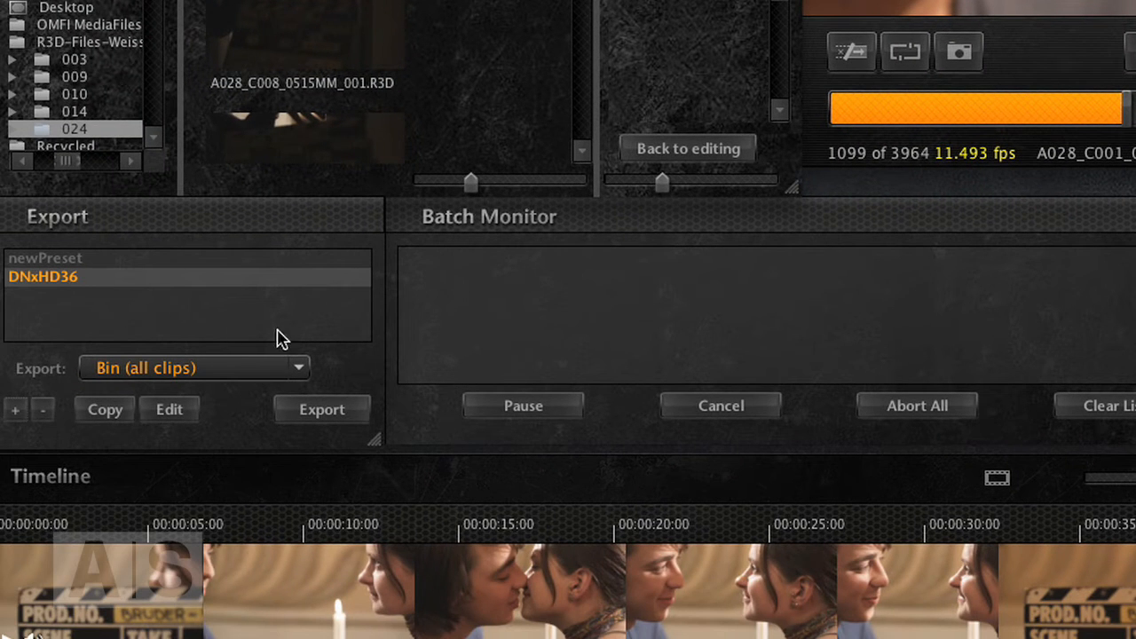
pyautogui.moveTo(146, 379)
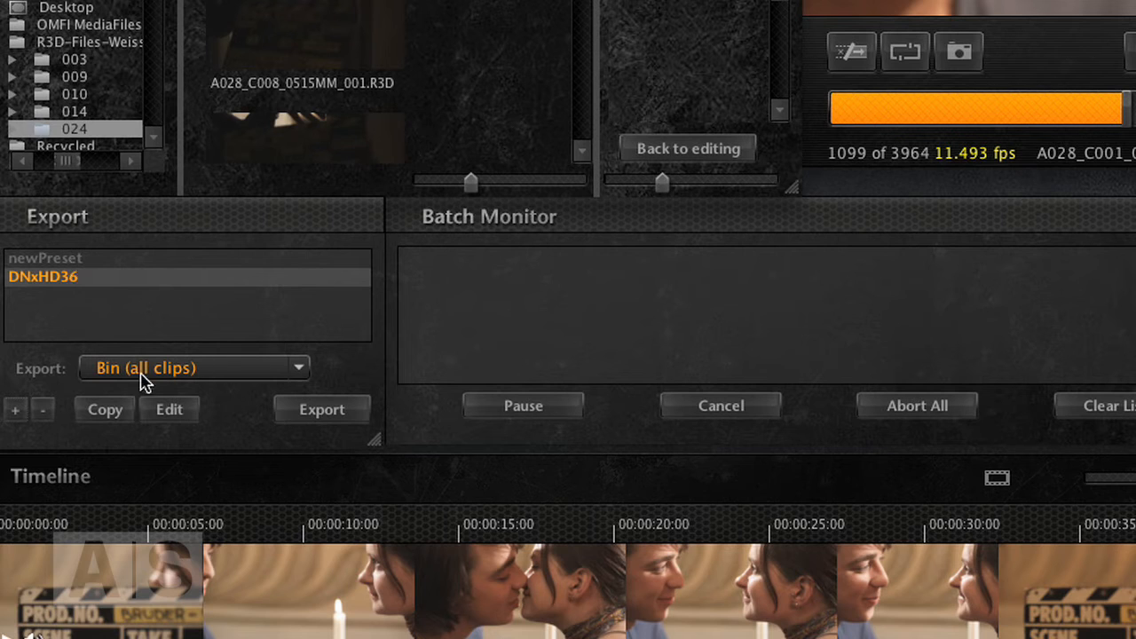
pyautogui.moveTo(192, 381)
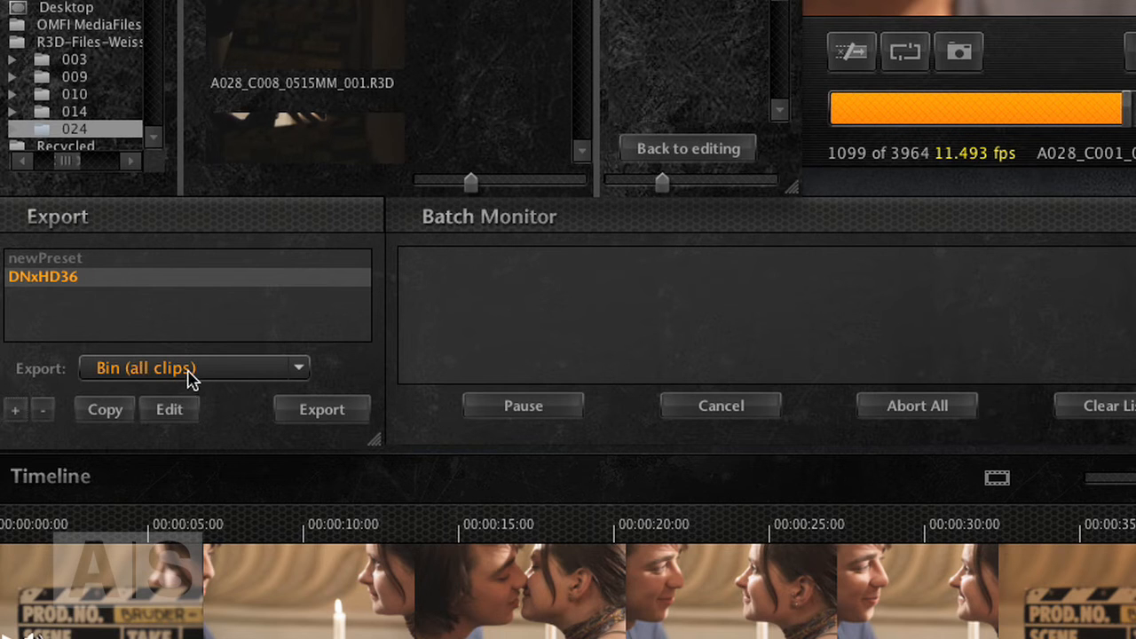
# Show the Export source dropdown listing the Bin and Timeline clip options.
pyautogui.click(193, 368)
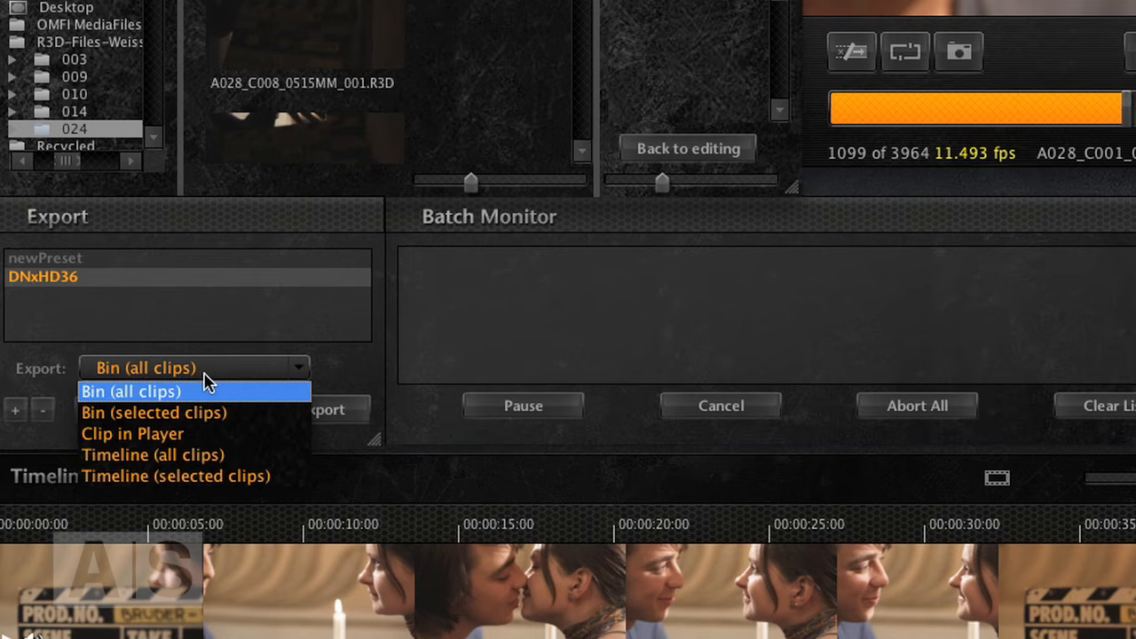
pyautogui.moveTo(192, 398)
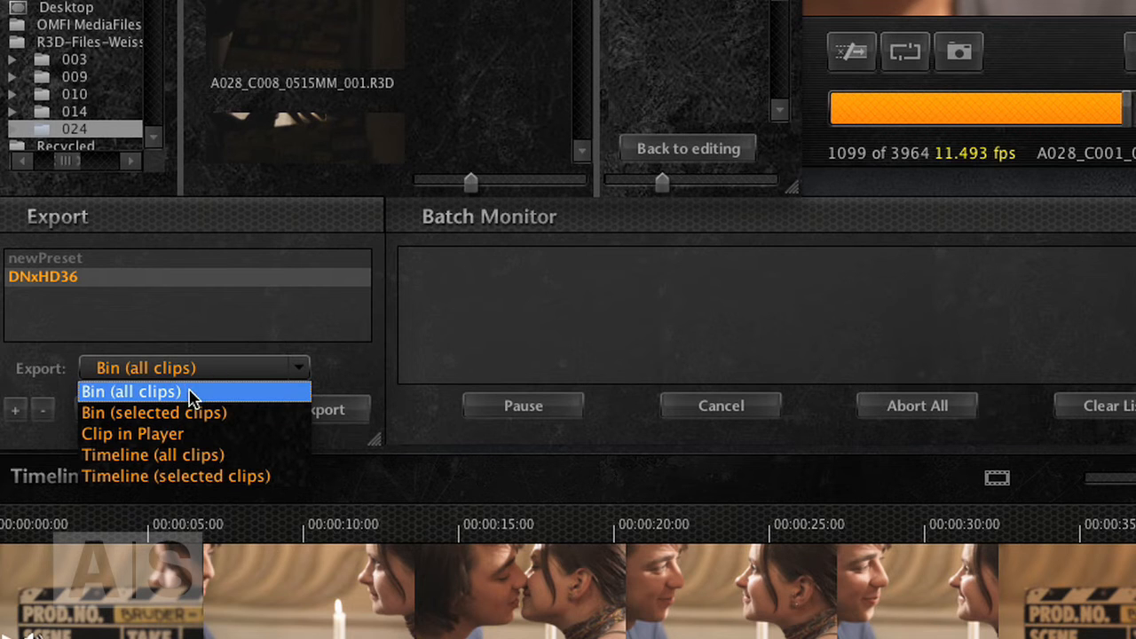
pyautogui.moveTo(199, 399)
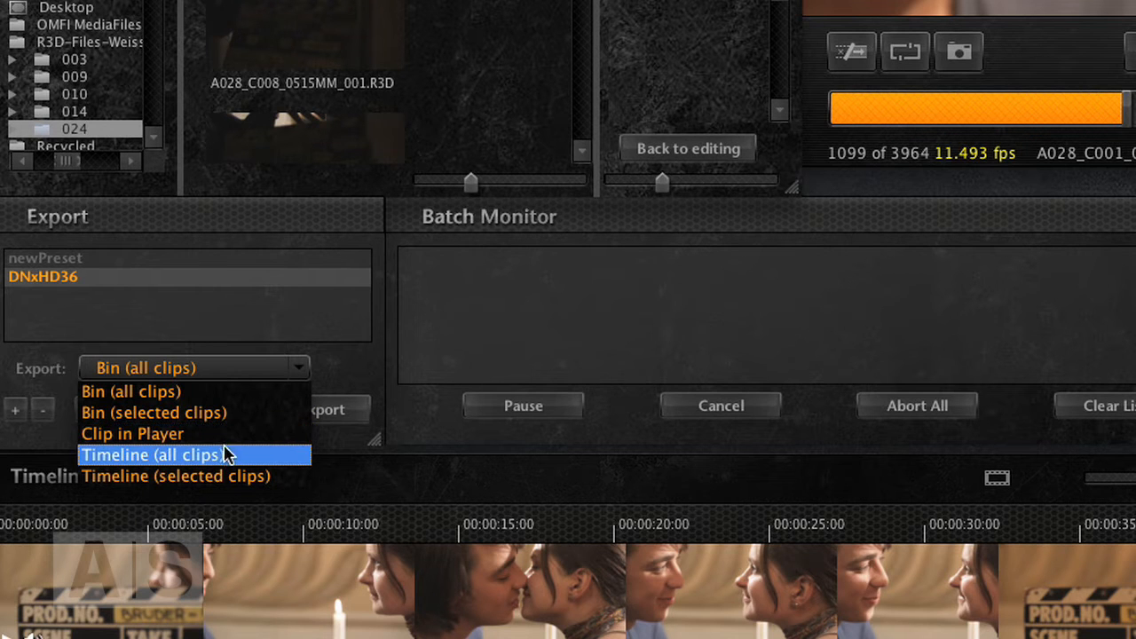
pyautogui.moveTo(174, 465)
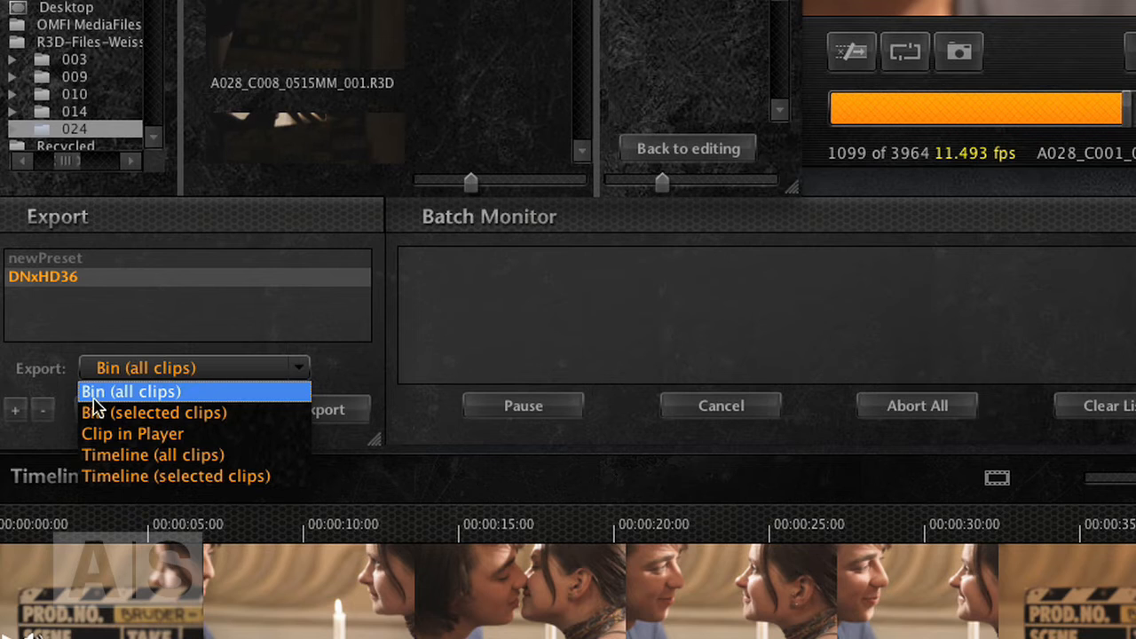
# Export all bin clips with DNxHD36, choosing asc19 as the output folder.
pyautogui.click(131, 392)
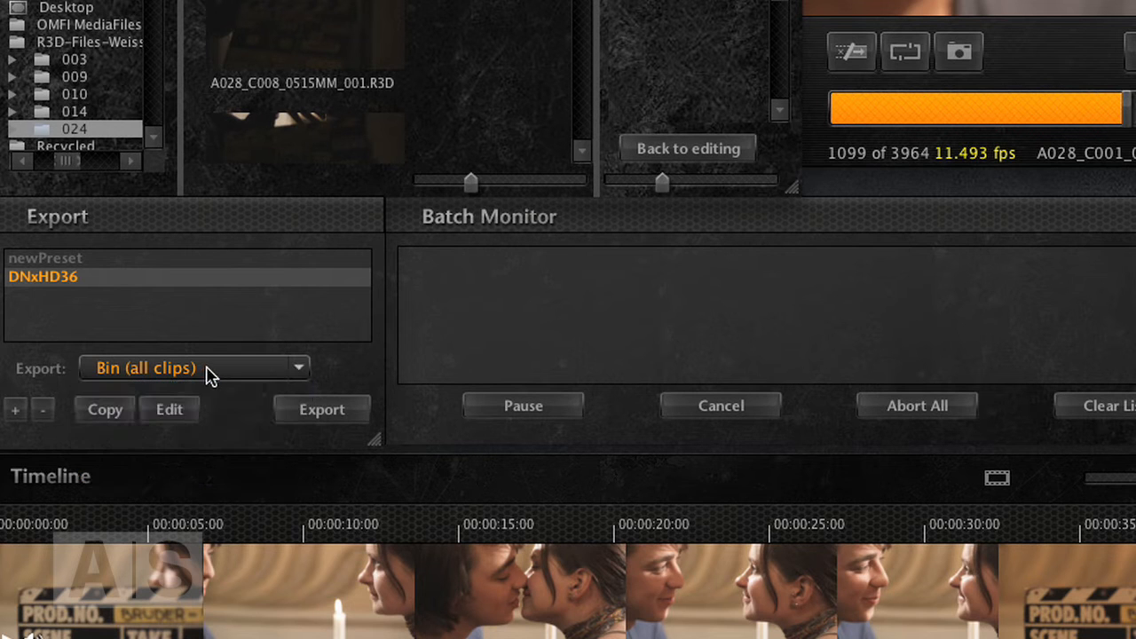
pyautogui.moveTo(87, 386)
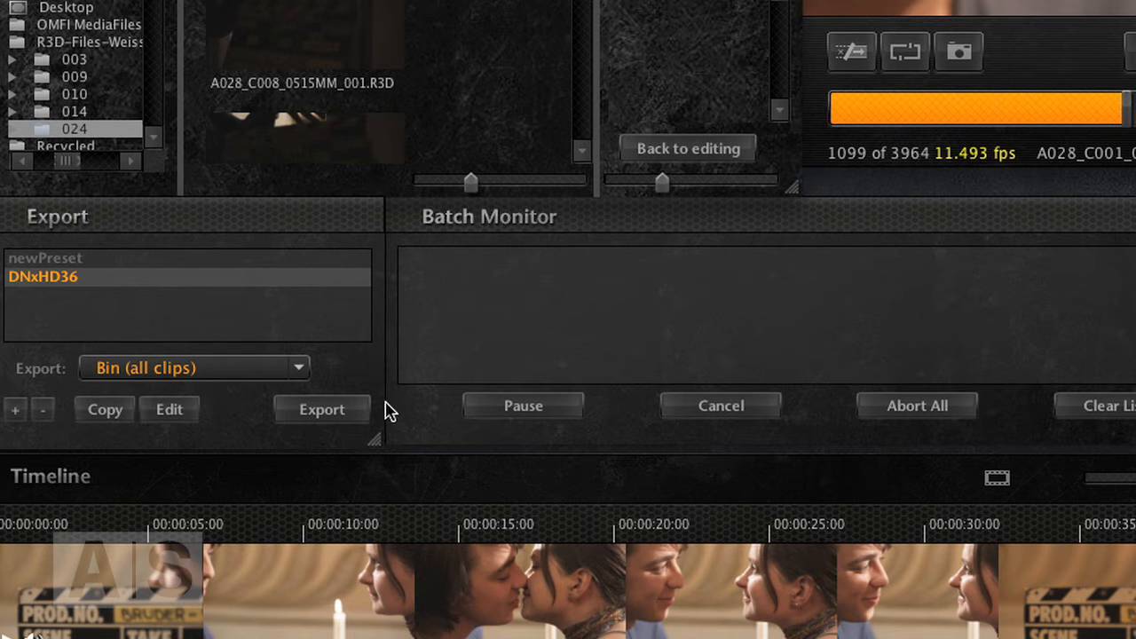
pyautogui.click(321, 408)
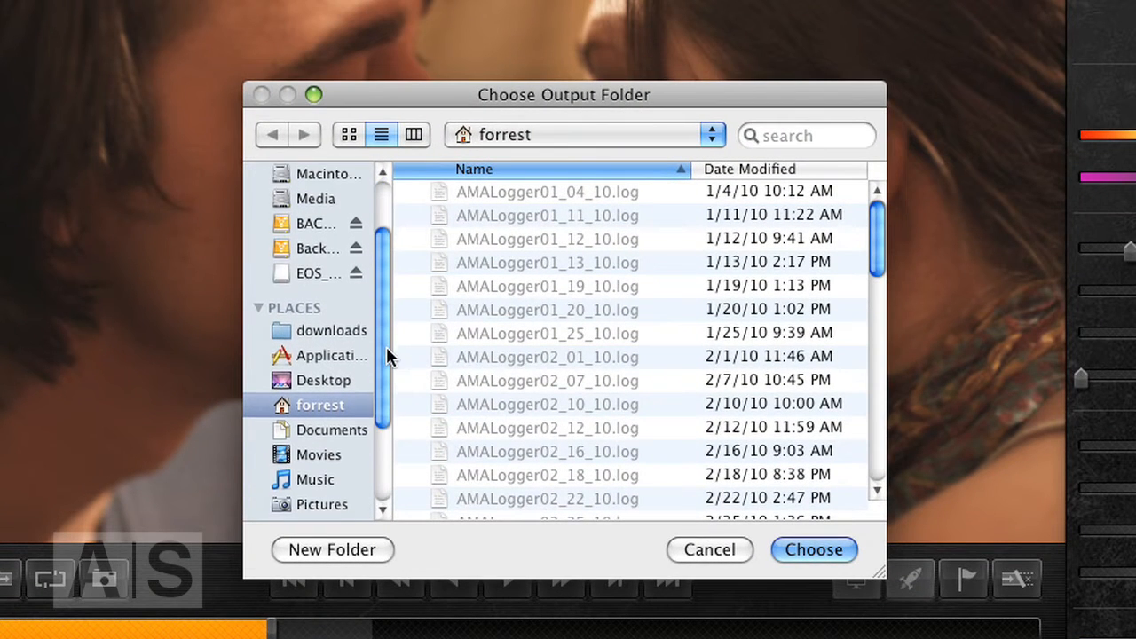
pyautogui.scroll(-3)
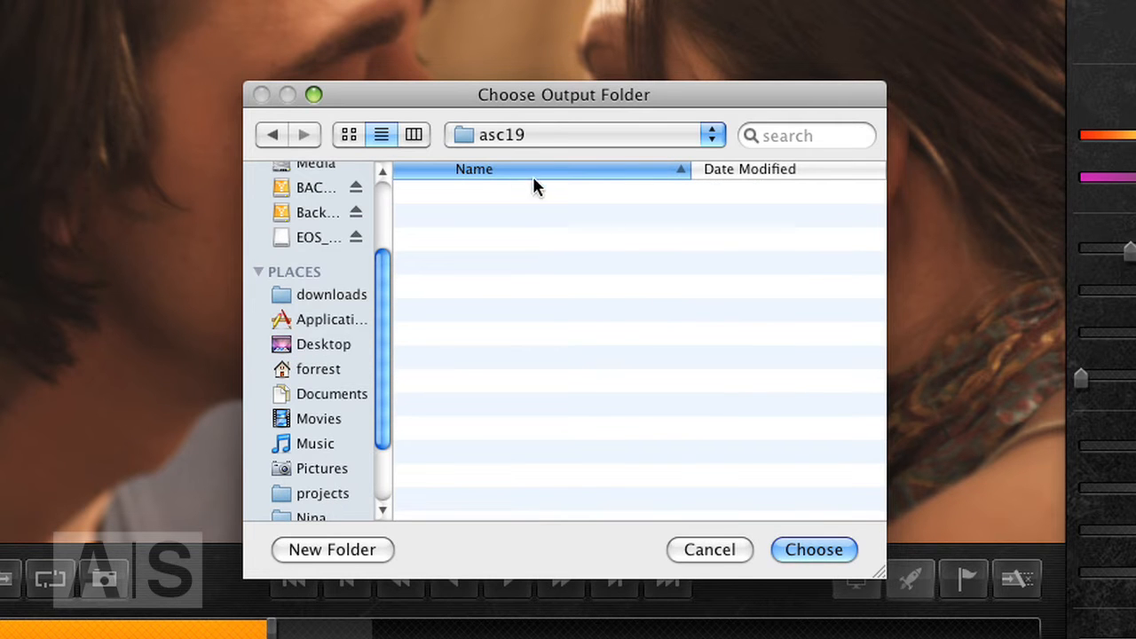
pyautogui.click(813, 550)
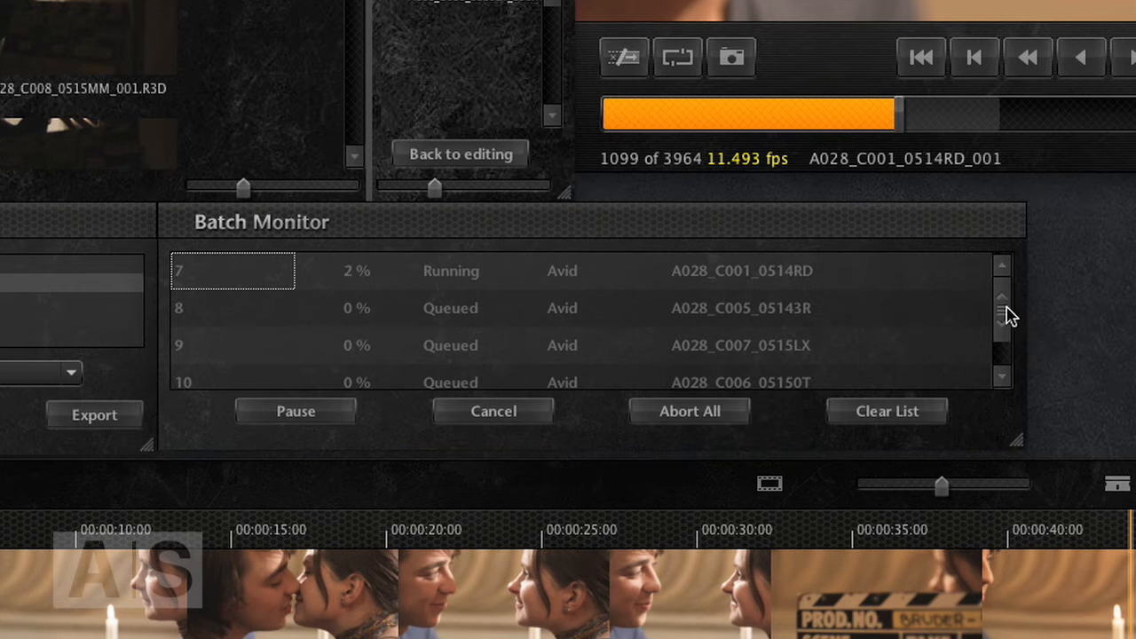
pyautogui.moveTo(1030, 337)
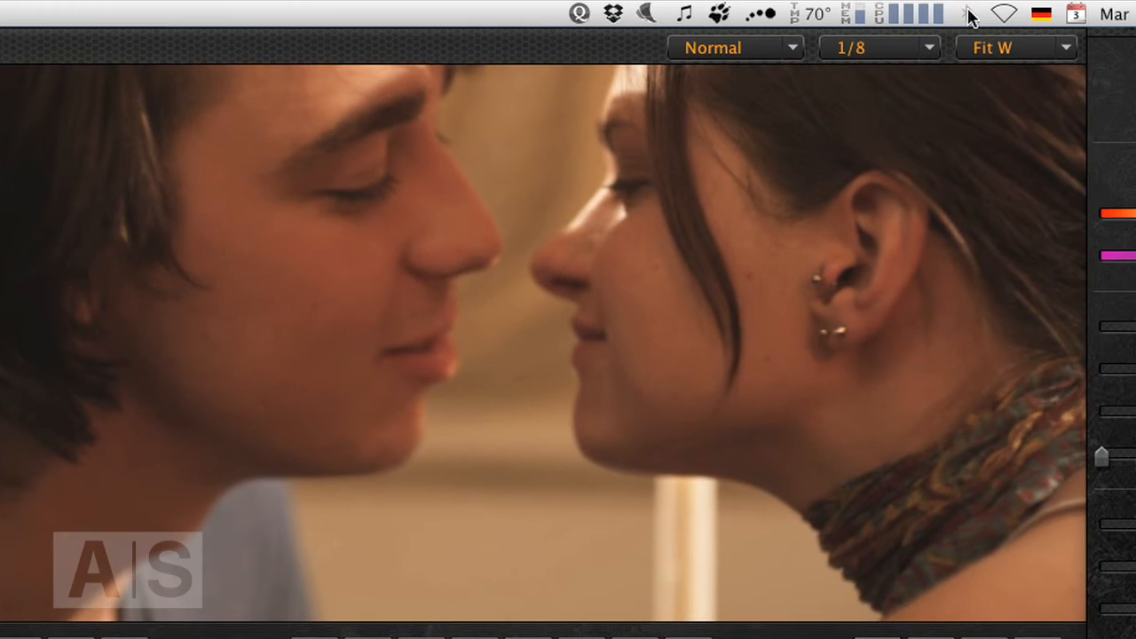
pyautogui.moveTo(941, 82)
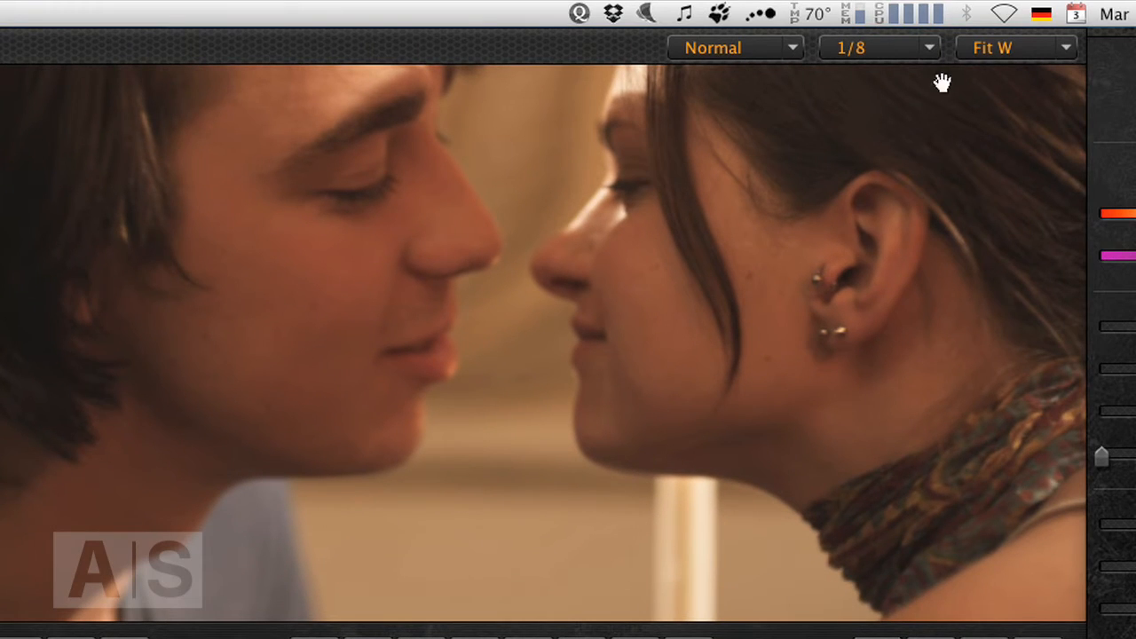
pyautogui.moveTo(897, 14)
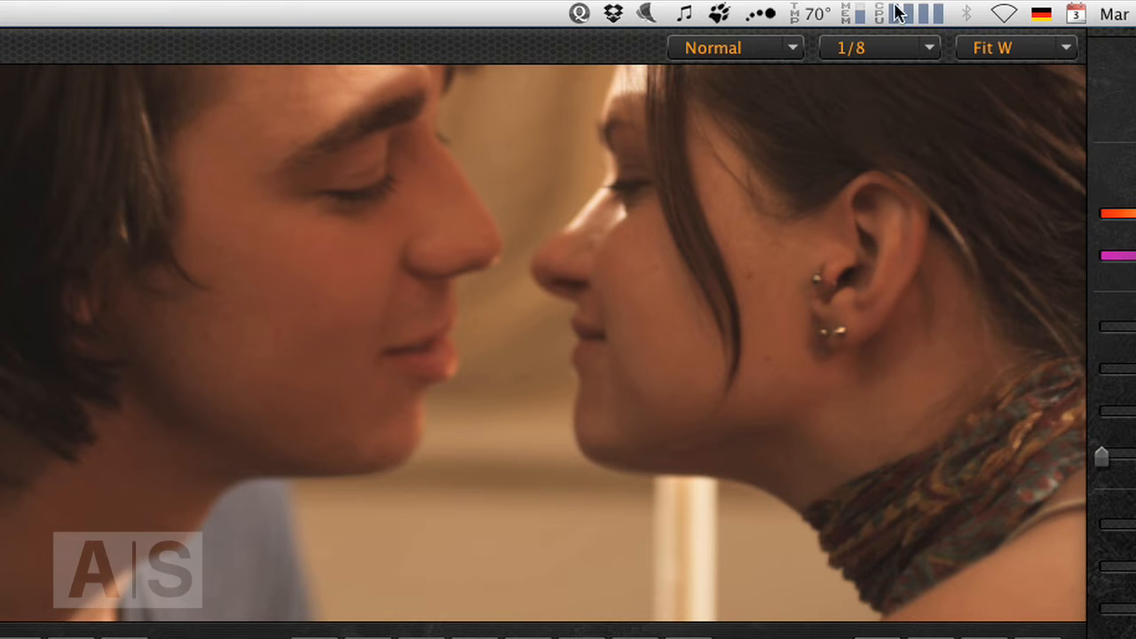
pyautogui.moveTo(799, 206)
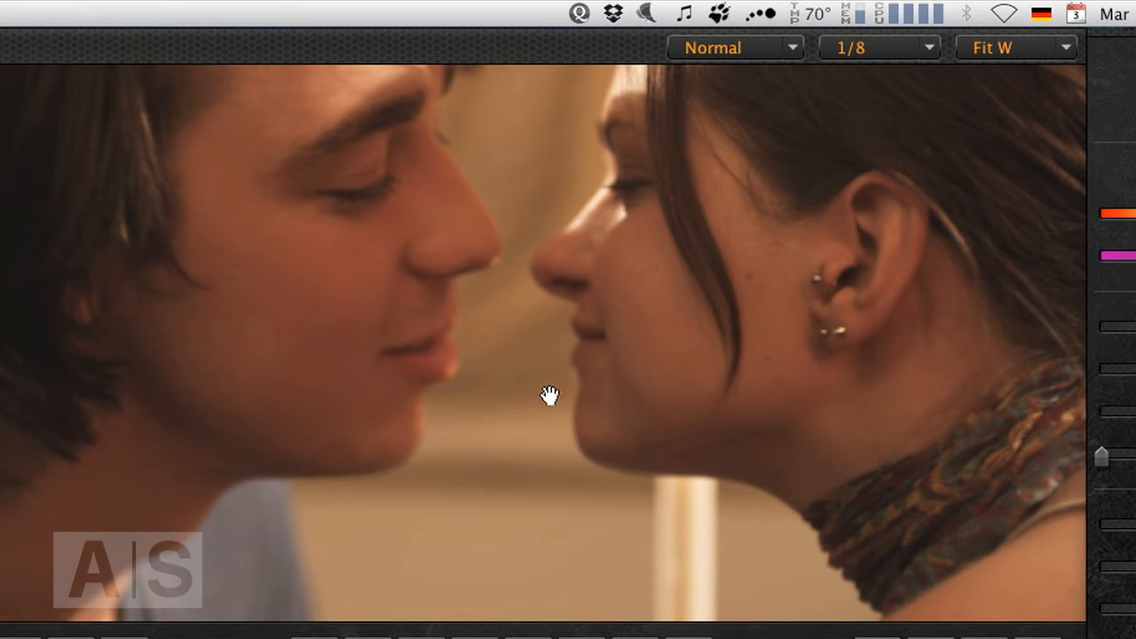
pyautogui.moveTo(568, 408)
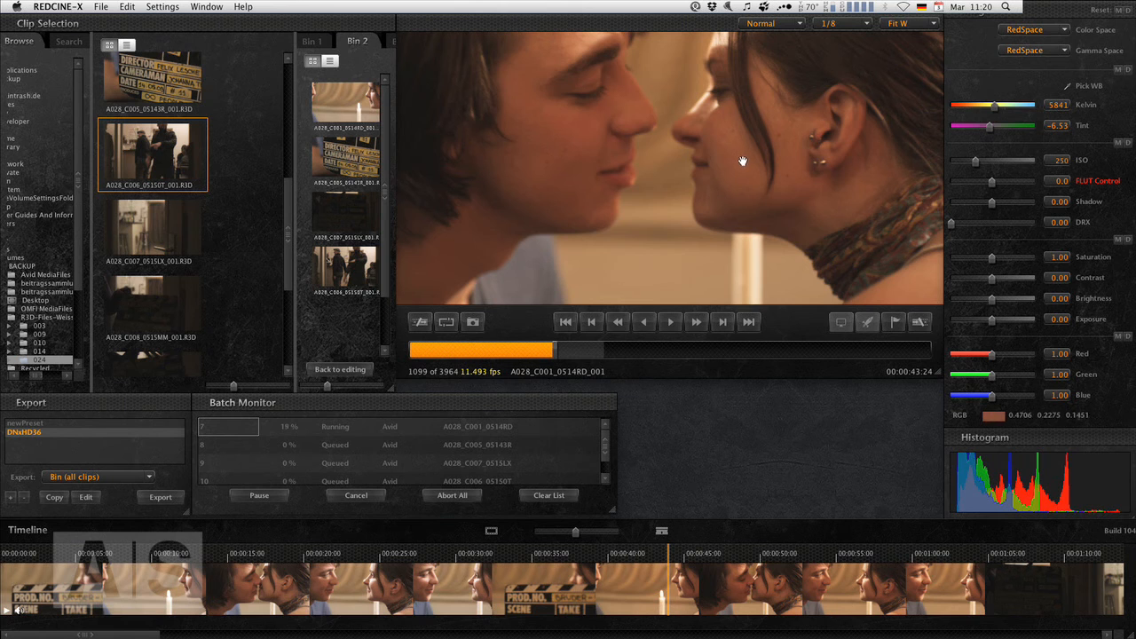
pyautogui.moveTo(728, 193)
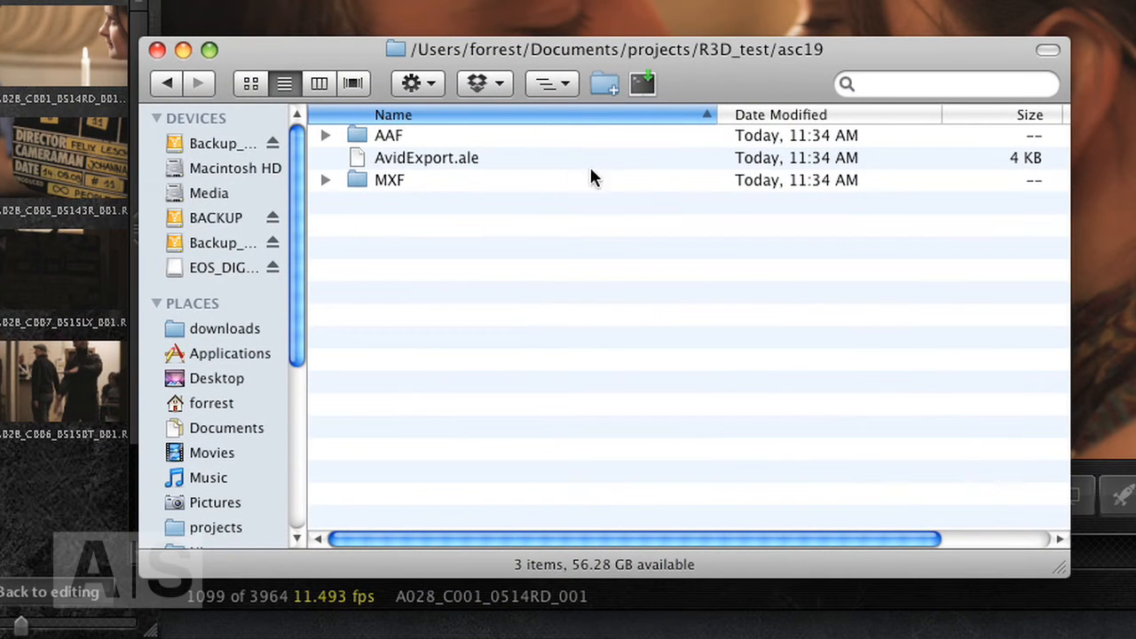
pyautogui.moveTo(362, 167)
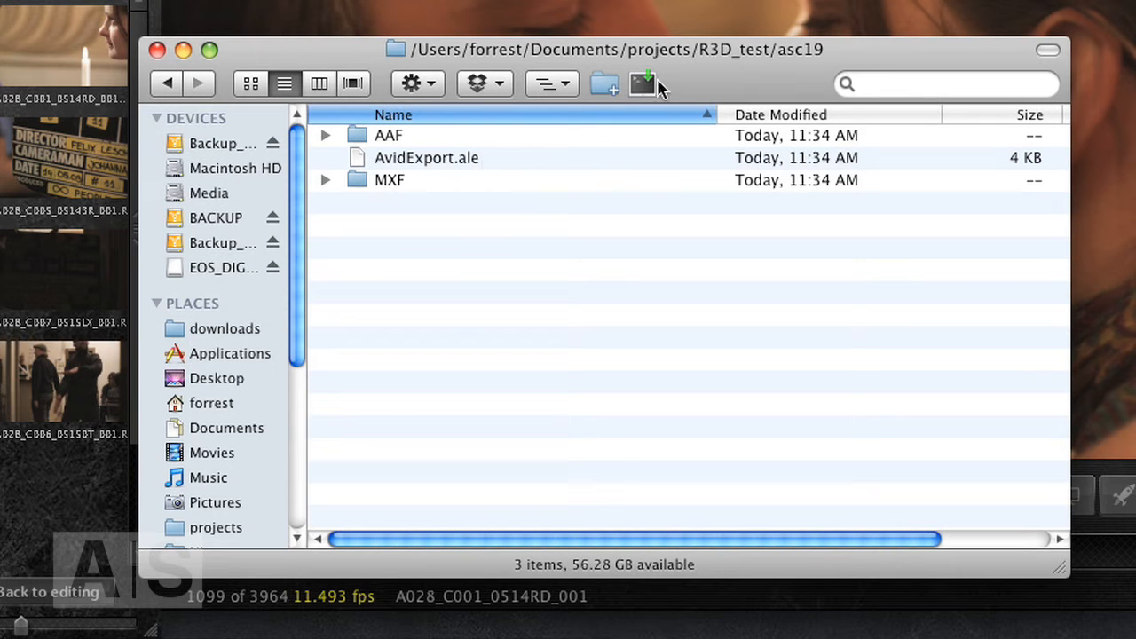
pyautogui.moveTo(760, 62)
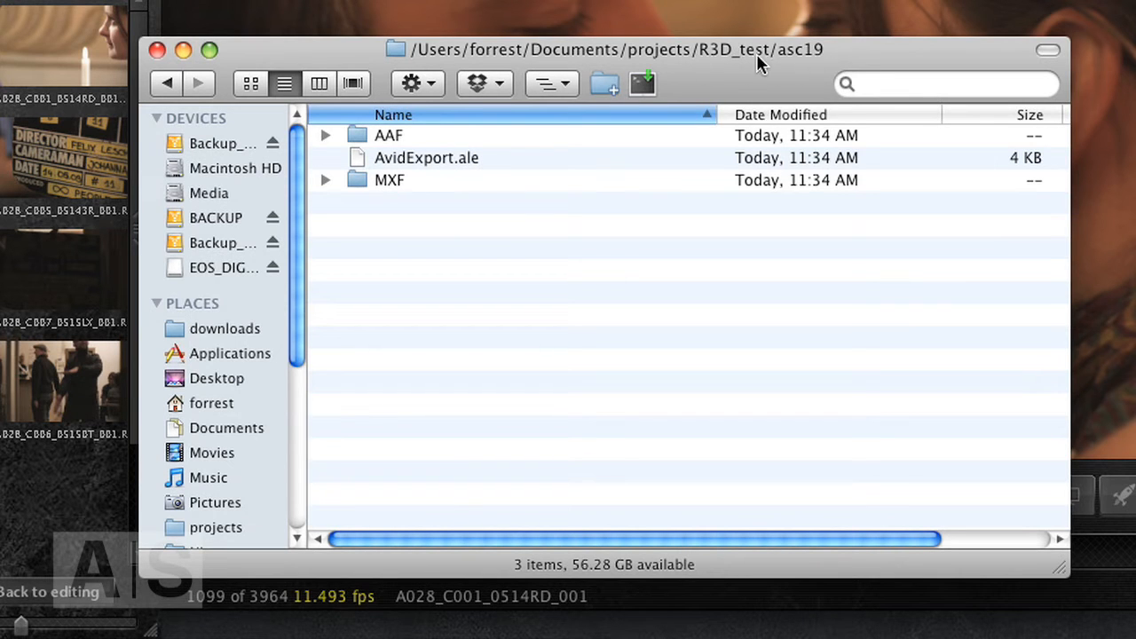
pyautogui.moveTo(803, 64)
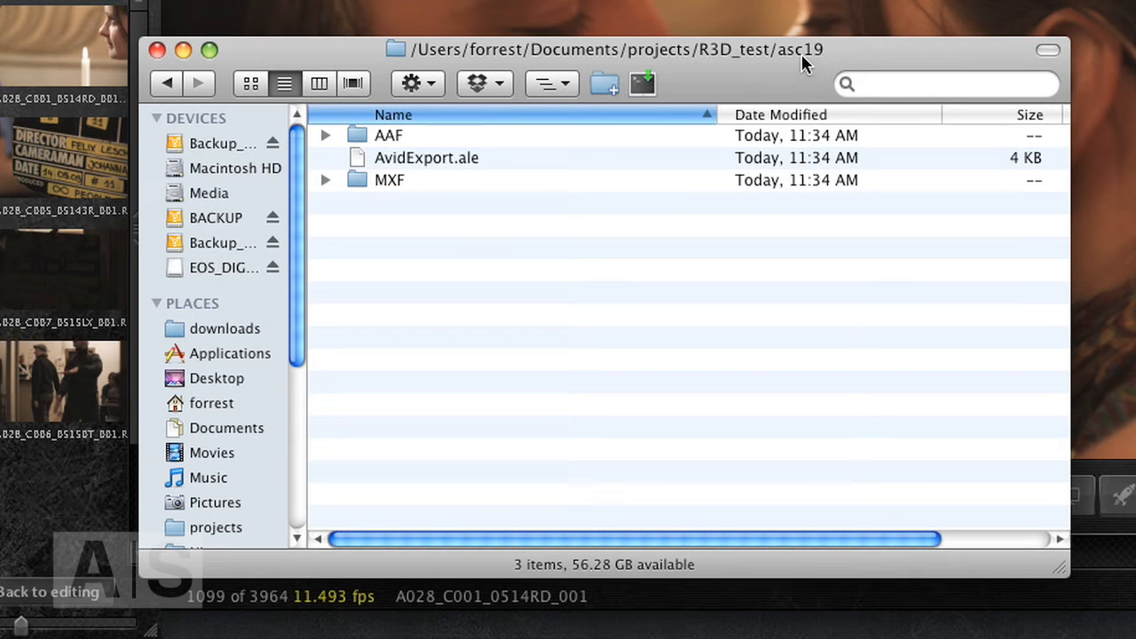
pyautogui.moveTo(326, 191)
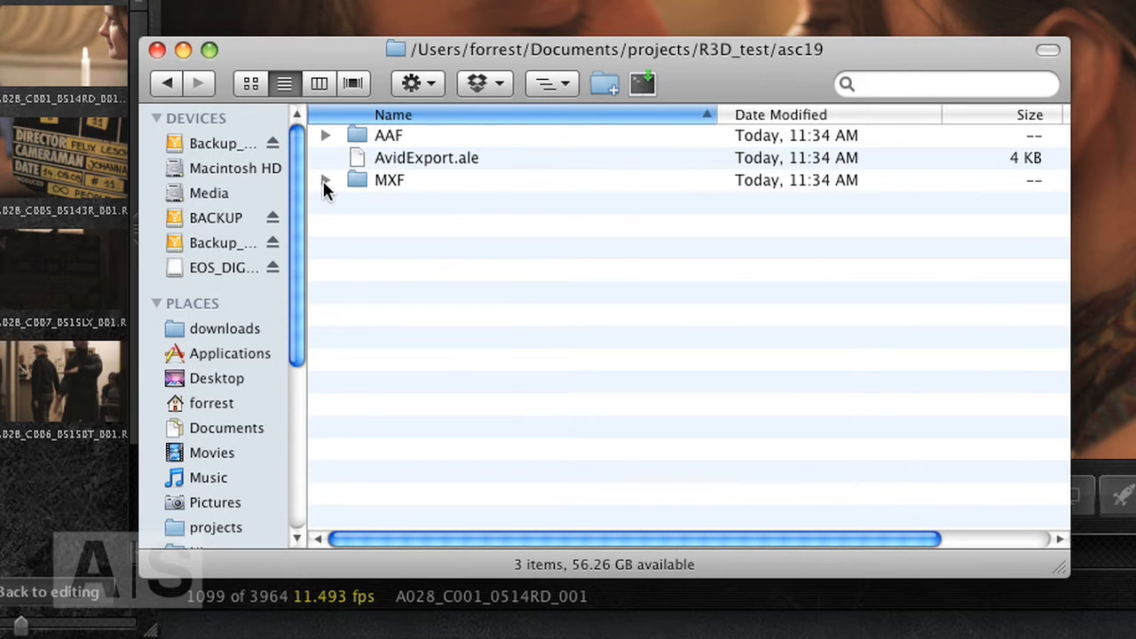
# Expand the AAF and MXF folders in asc19 to reveal the transcoded clip files.
pyautogui.click(325, 179)
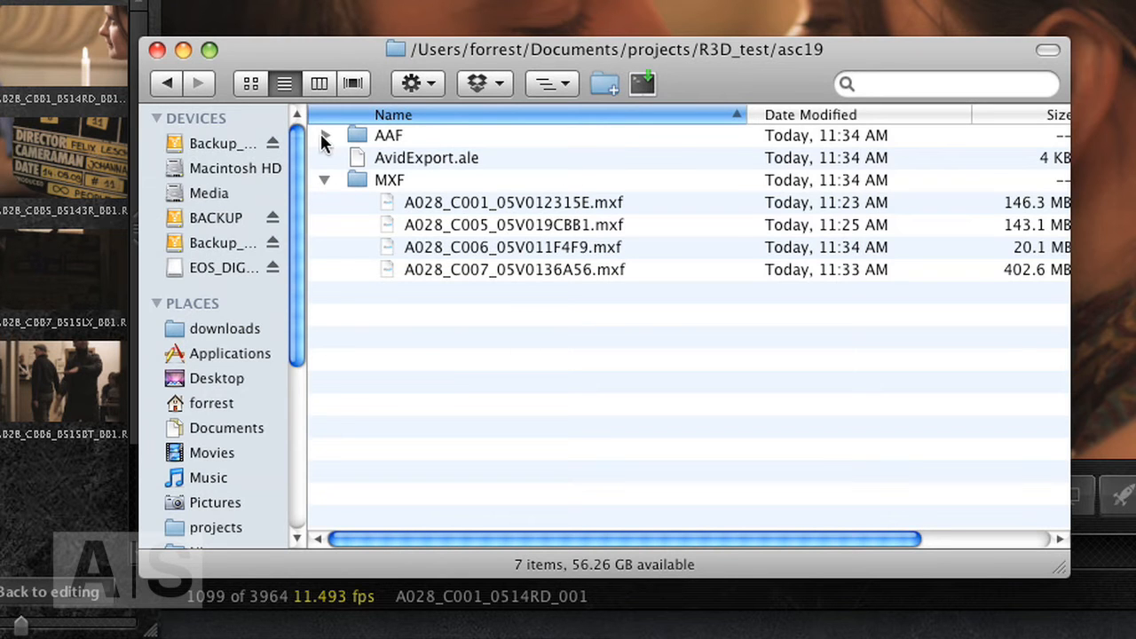
pyautogui.click(325, 135)
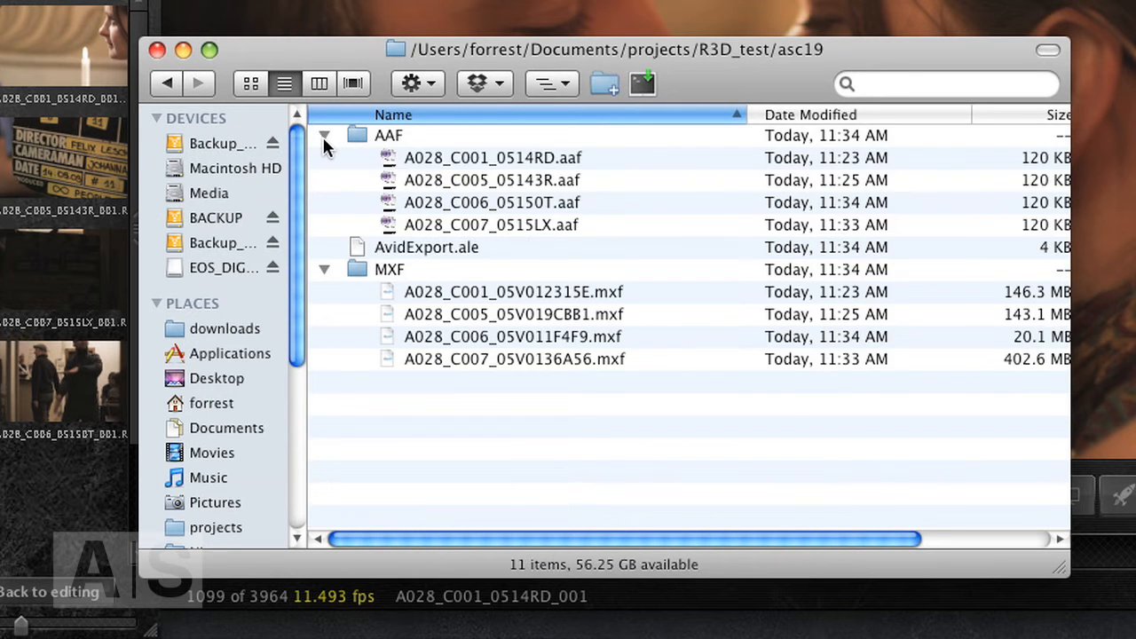
pyautogui.click(325, 135)
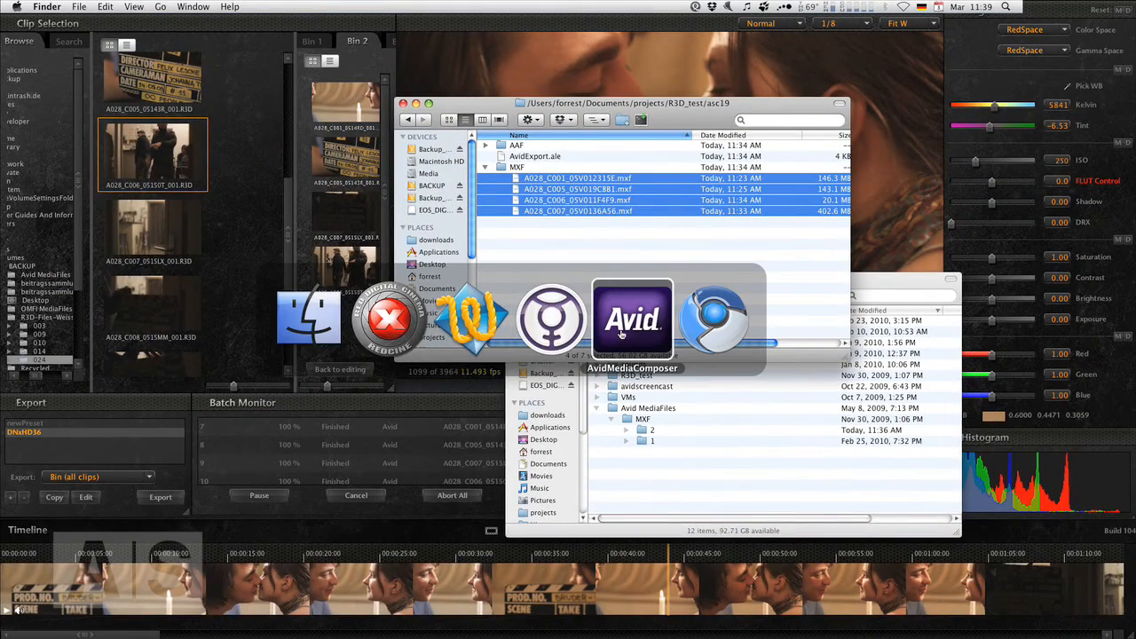
# Import AvidExport.ale into the footage RCX bin in Avid Media Composer.
pyautogui.click(632, 320)
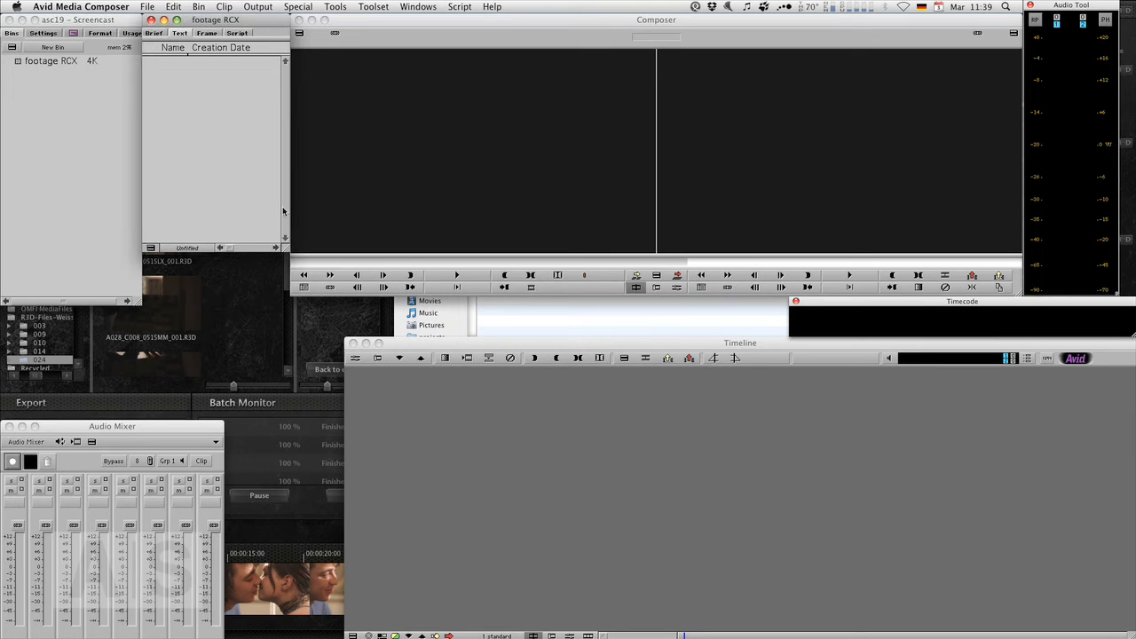
pyautogui.moveTo(181, 78)
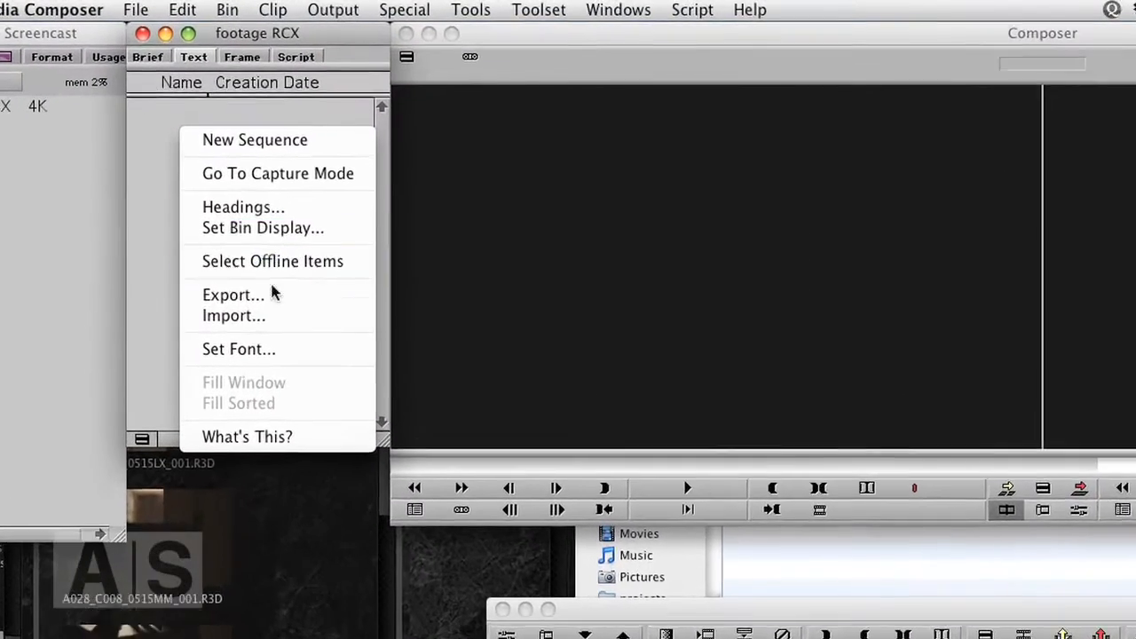
pyautogui.click(234, 316)
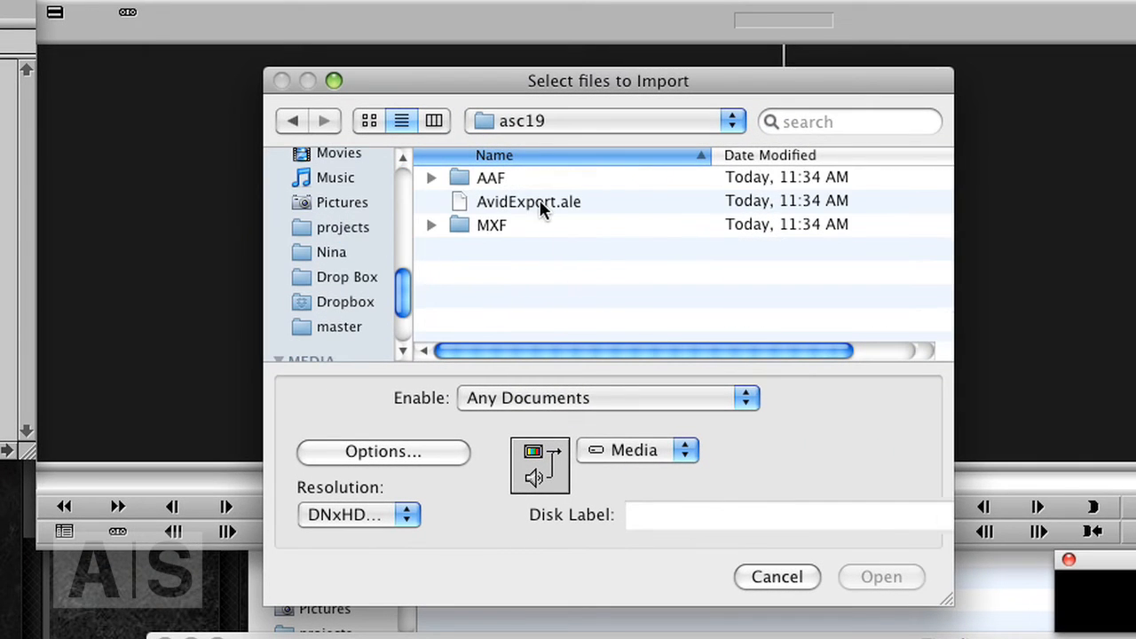
pyautogui.click(775, 577)
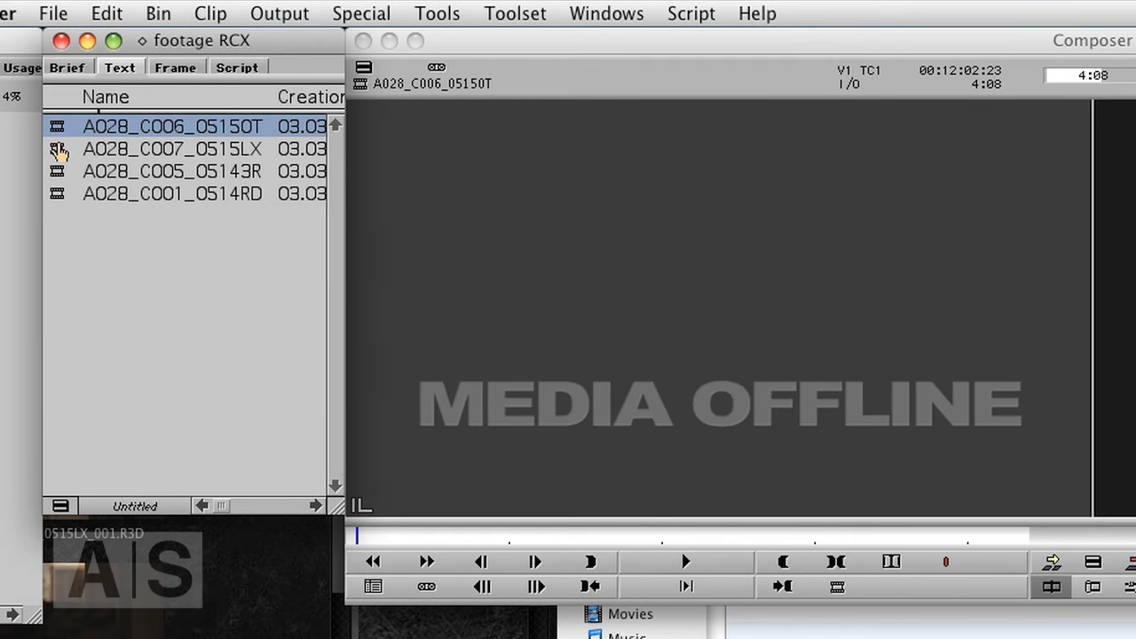
# Load the imported clips, including A028_C005_05143R, in the Source monitor to confirm they are offline.
pyautogui.click(171, 171)
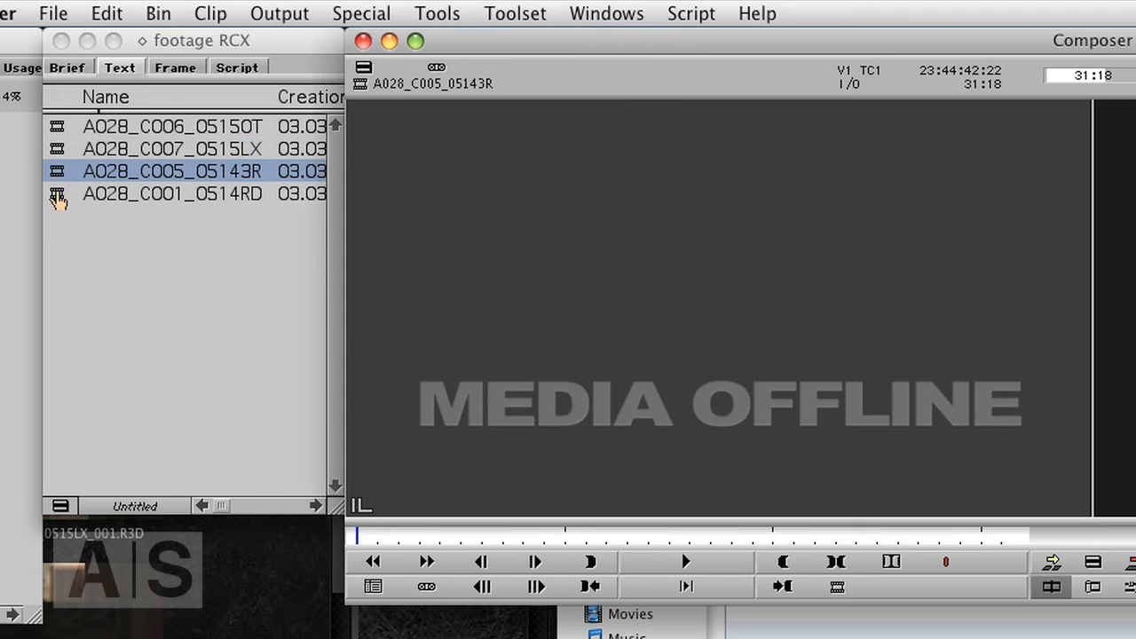
pyautogui.click(172, 194)
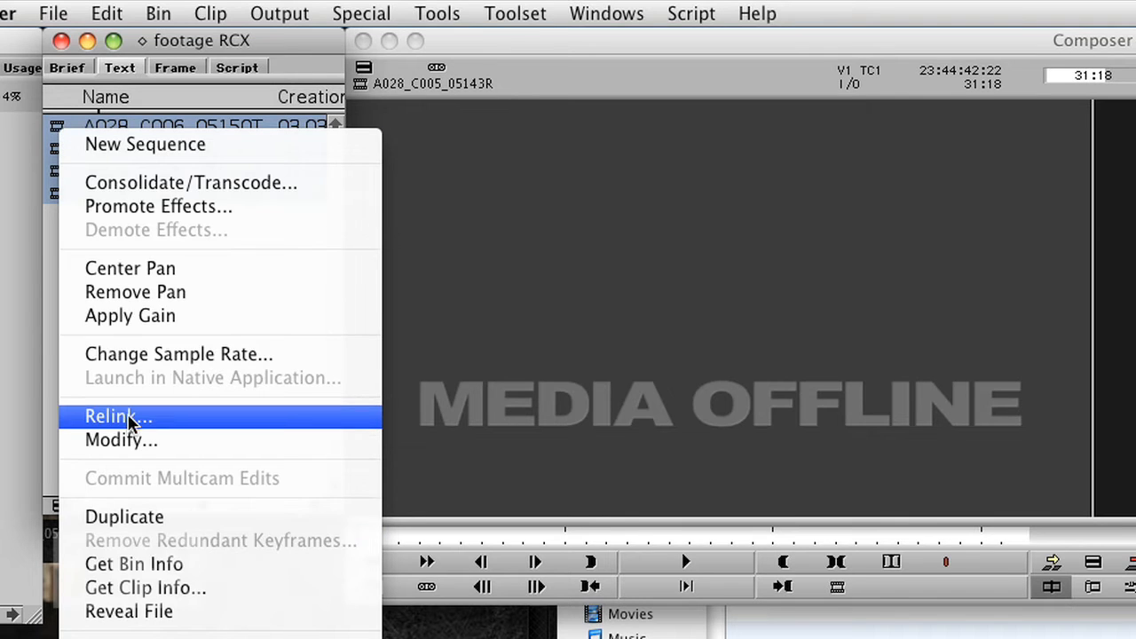
# Relink the selected A028 clips with 'Relink only to media from the current project' disabled.
pyautogui.click(110, 415)
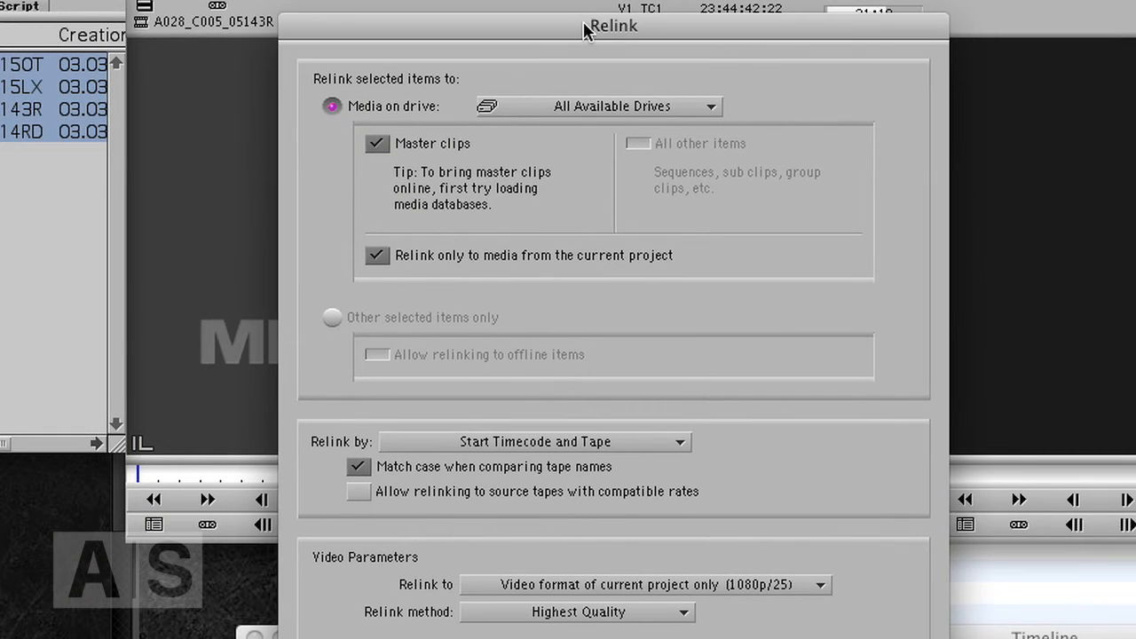
pyautogui.moveTo(602, 270)
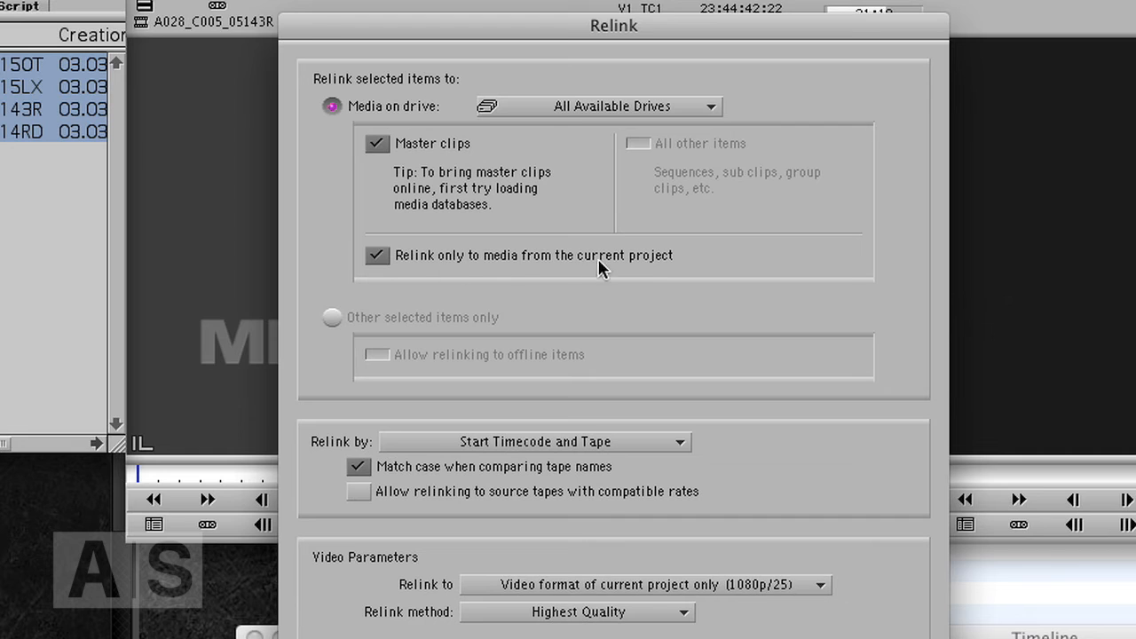
pyautogui.moveTo(636, 269)
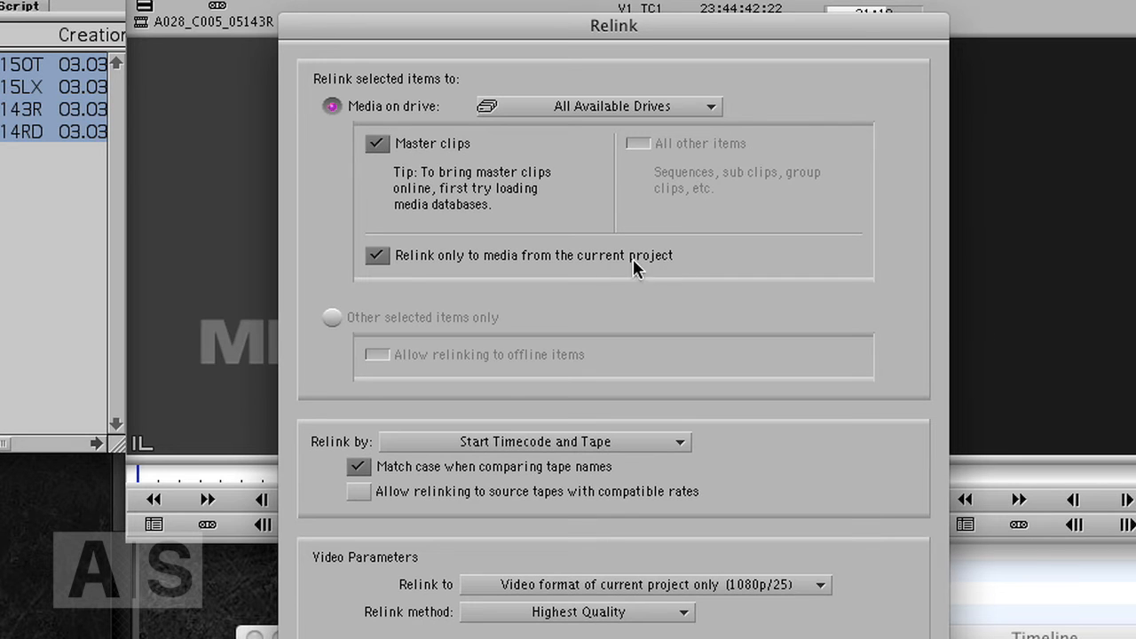
pyautogui.click(376, 256)
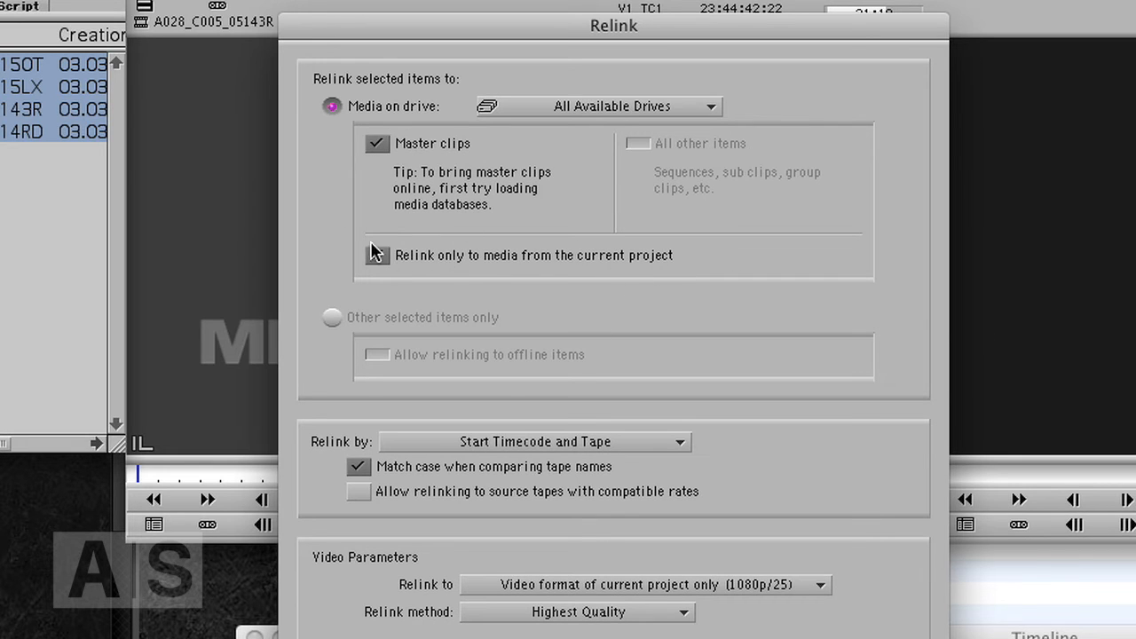
pyautogui.click(377, 255)
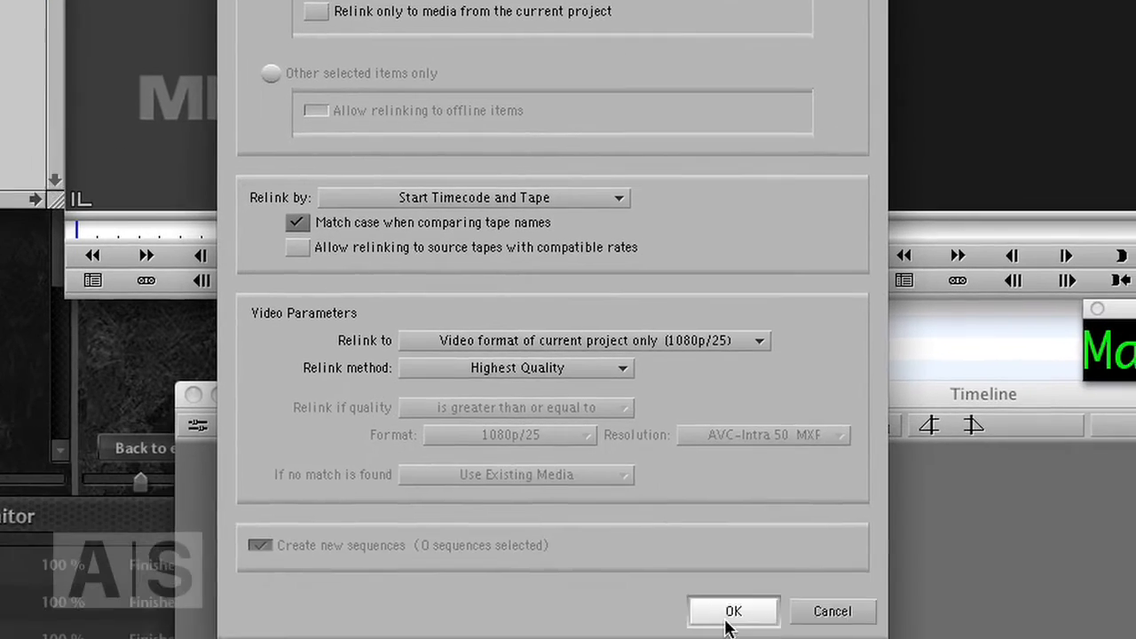
pyautogui.click(733, 610)
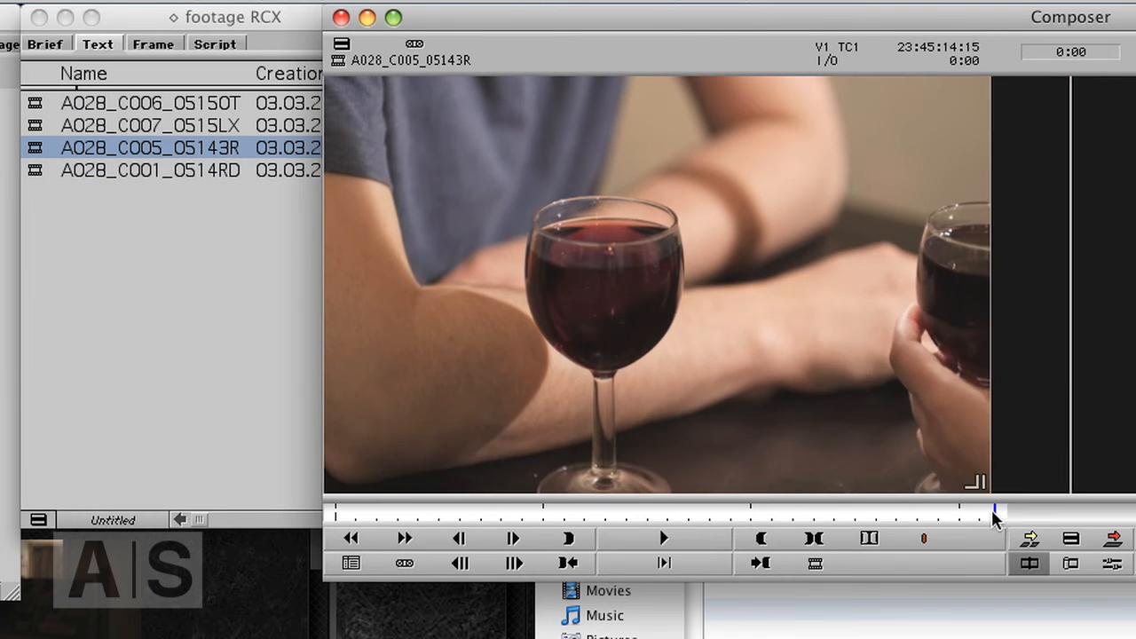
pyautogui.moveTo(995, 513); pyautogui.dragTo(513, 513)
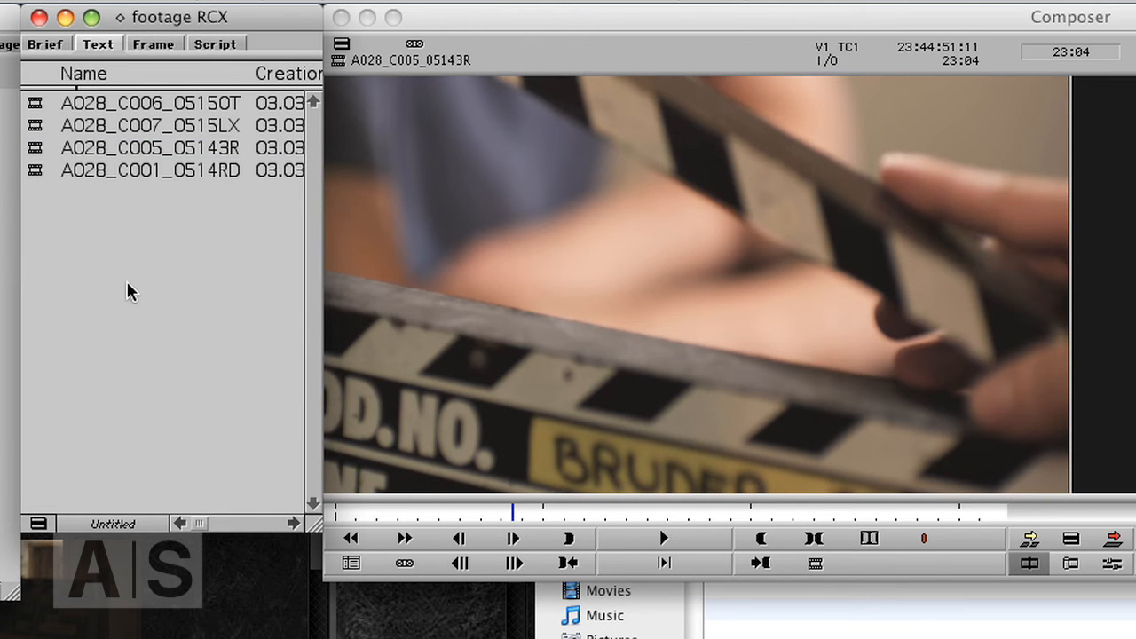
pyautogui.moveTo(171, 290)
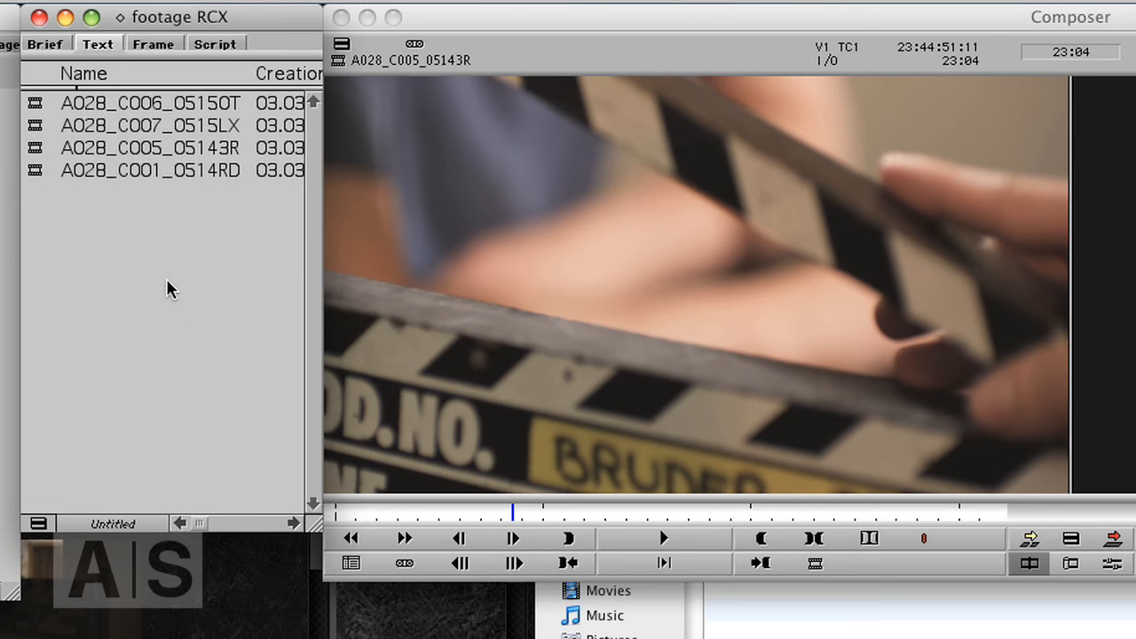
pyautogui.moveTo(188, 312)
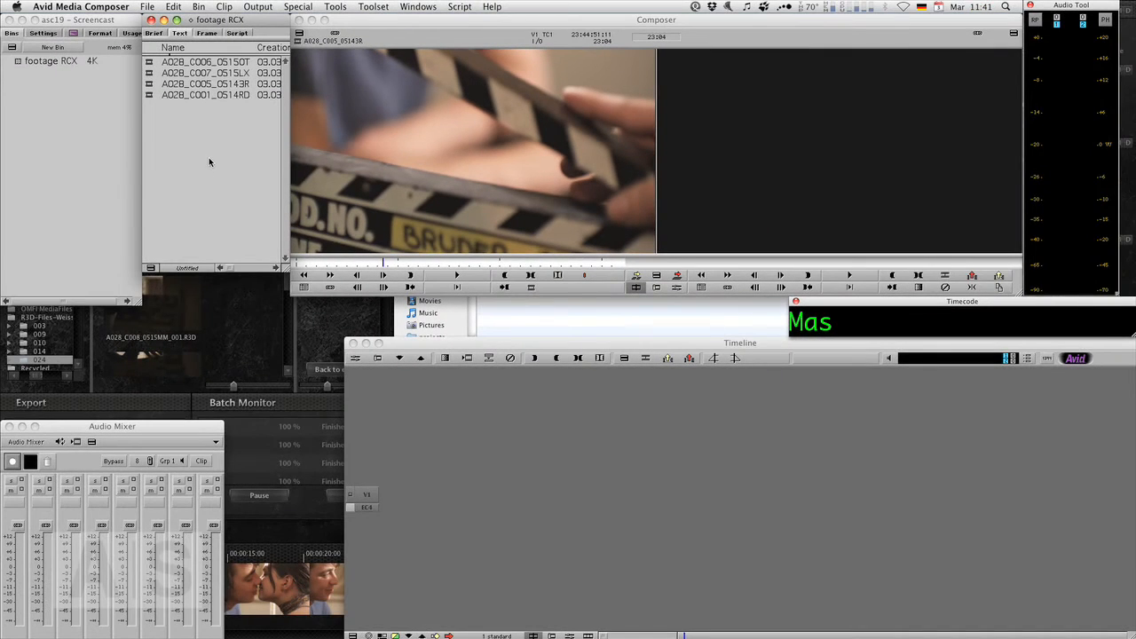
pyautogui.moveTo(190, 150)
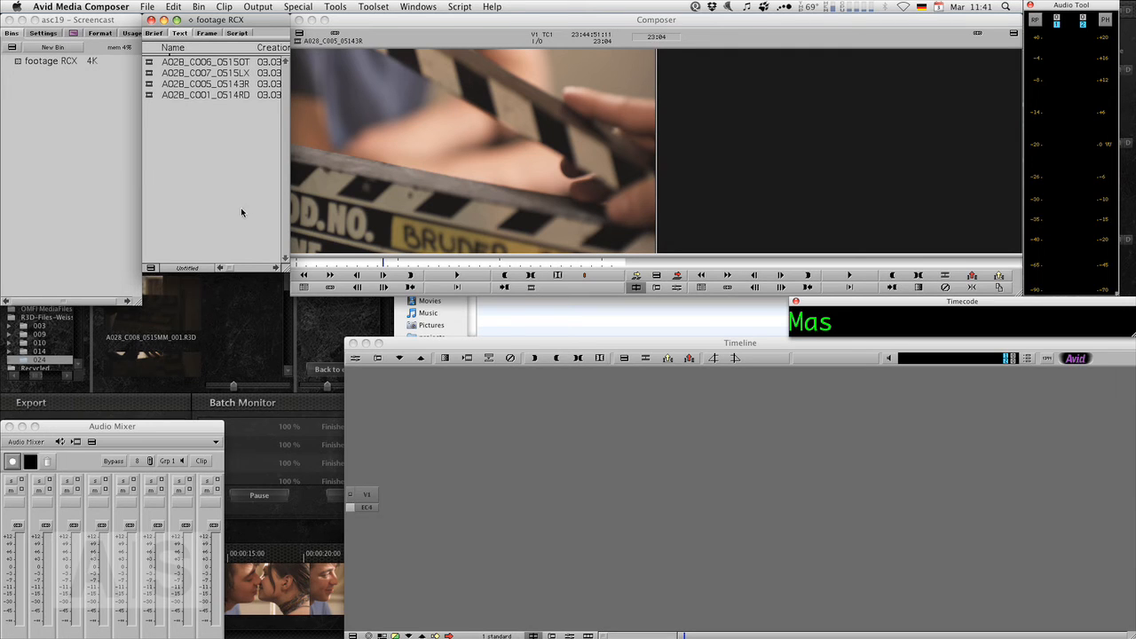
pyautogui.moveTo(273, 199)
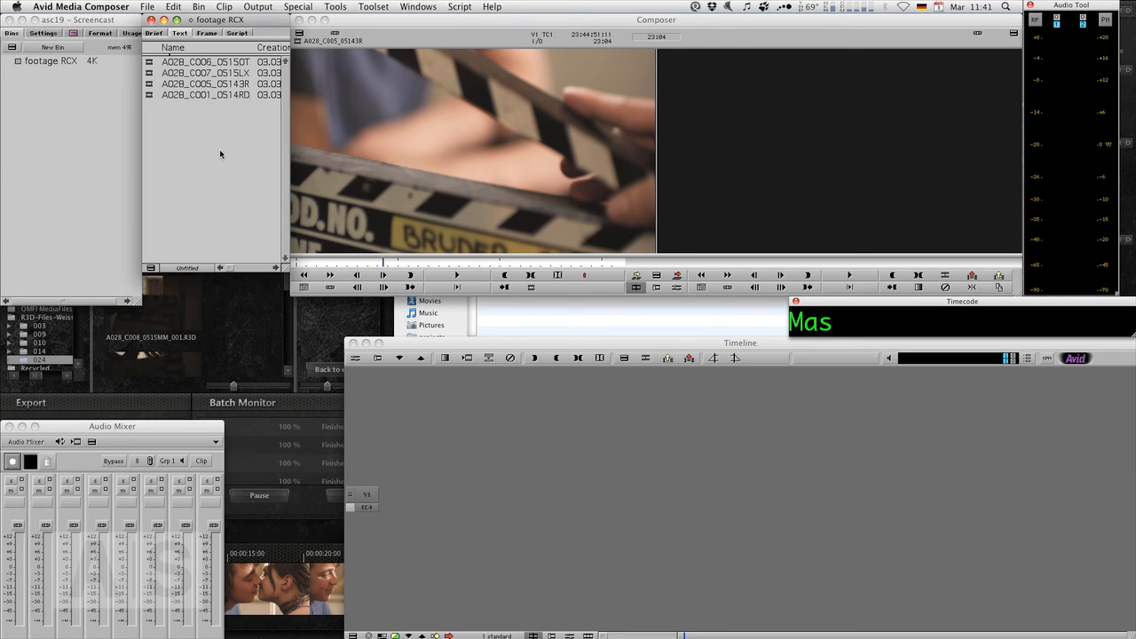
pyautogui.moveTo(220, 153)
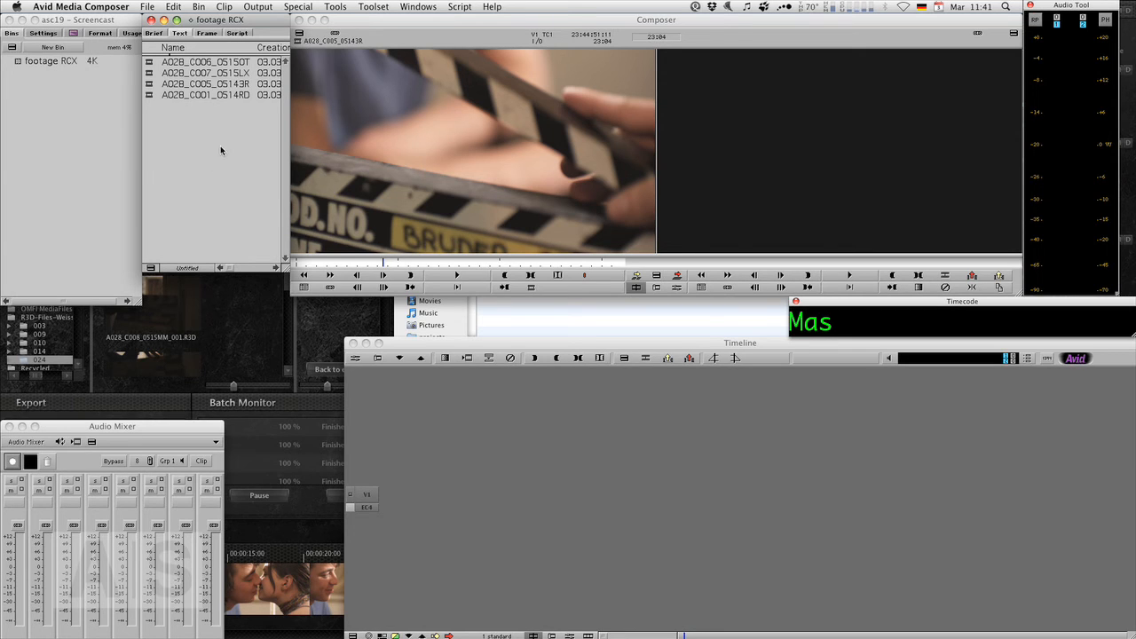
pyautogui.moveTo(243, 162)
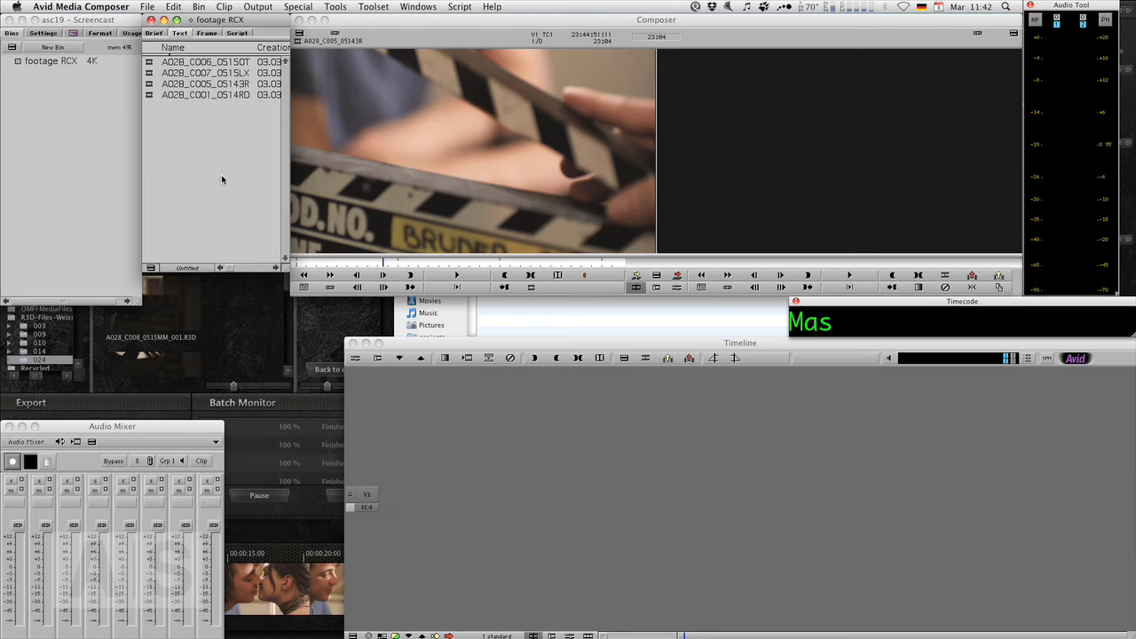
pyautogui.moveTo(215, 170)
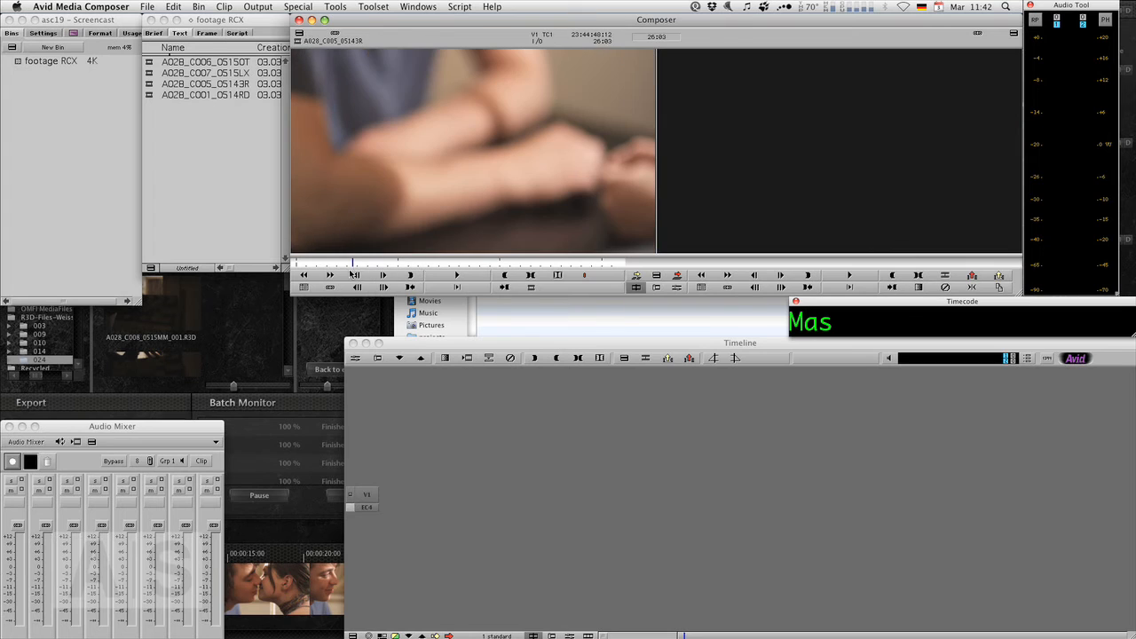
pyautogui.moveTo(215, 164)
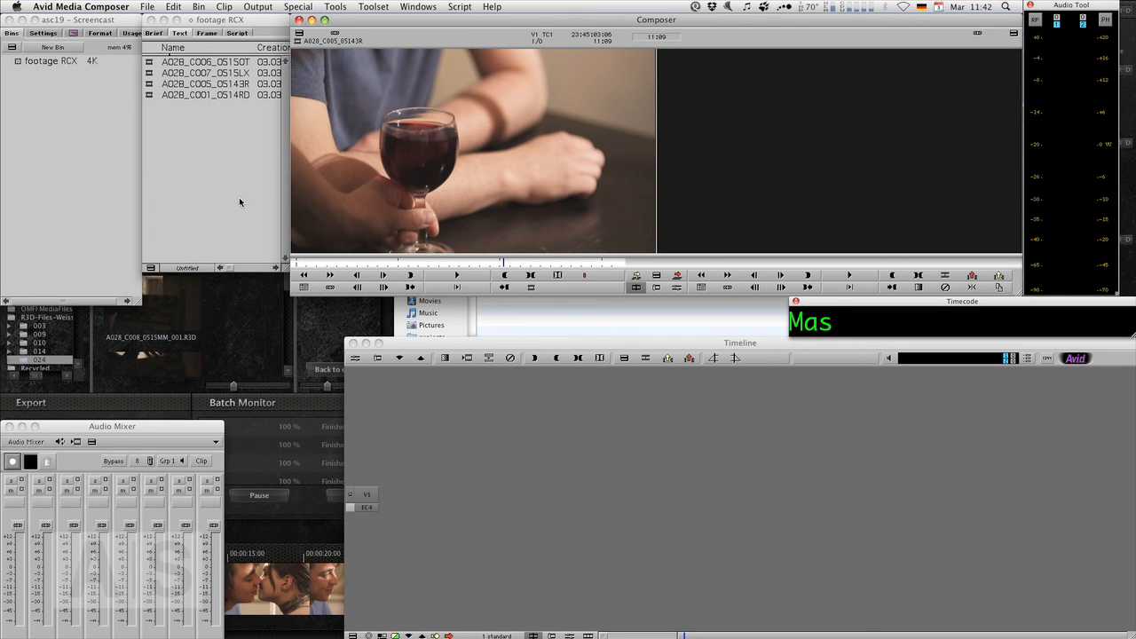
pyautogui.moveTo(224, 213)
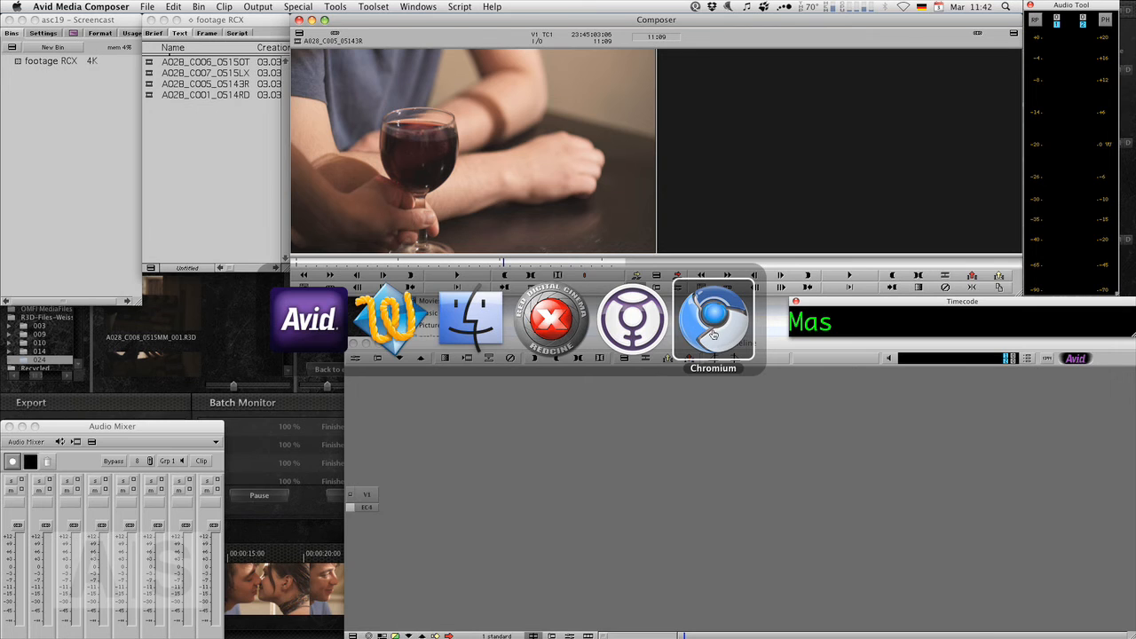
# Browse down the Avid Screencast blog page in Chromium.
pyautogui.click(713, 320)
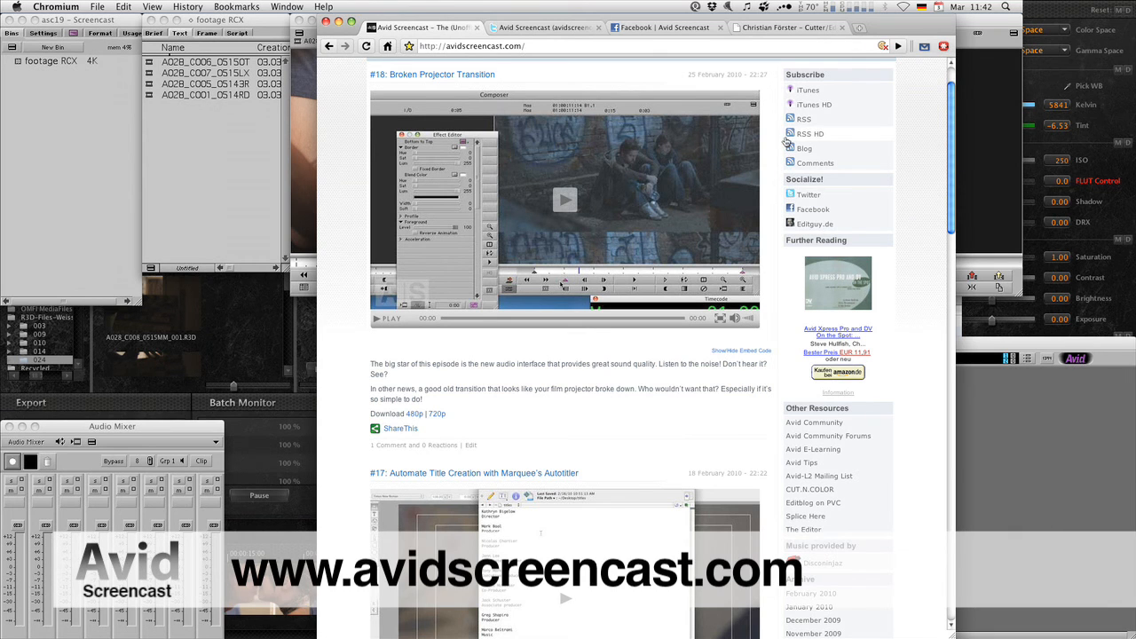
pyautogui.moveTo(774, 103)
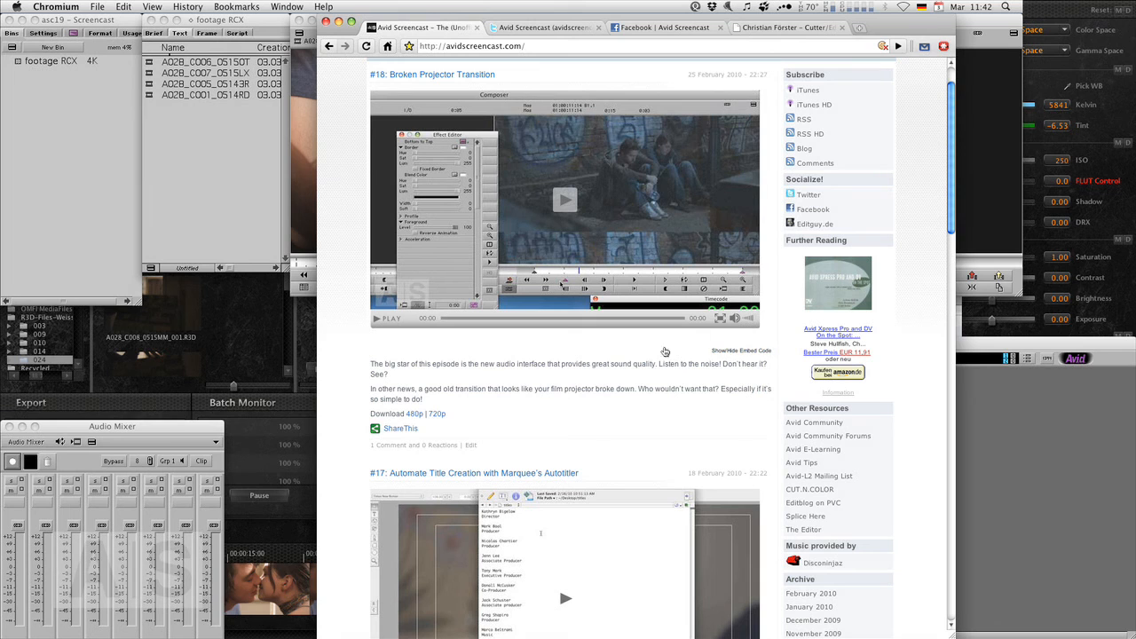
pyautogui.scroll(-3)
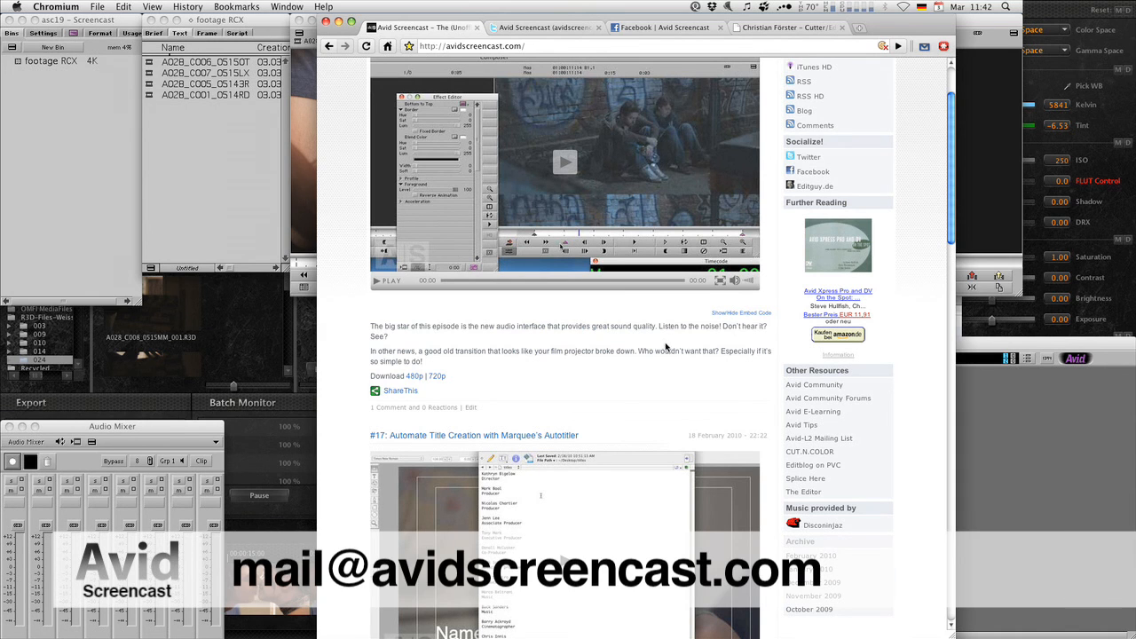
pyautogui.scroll(-3)
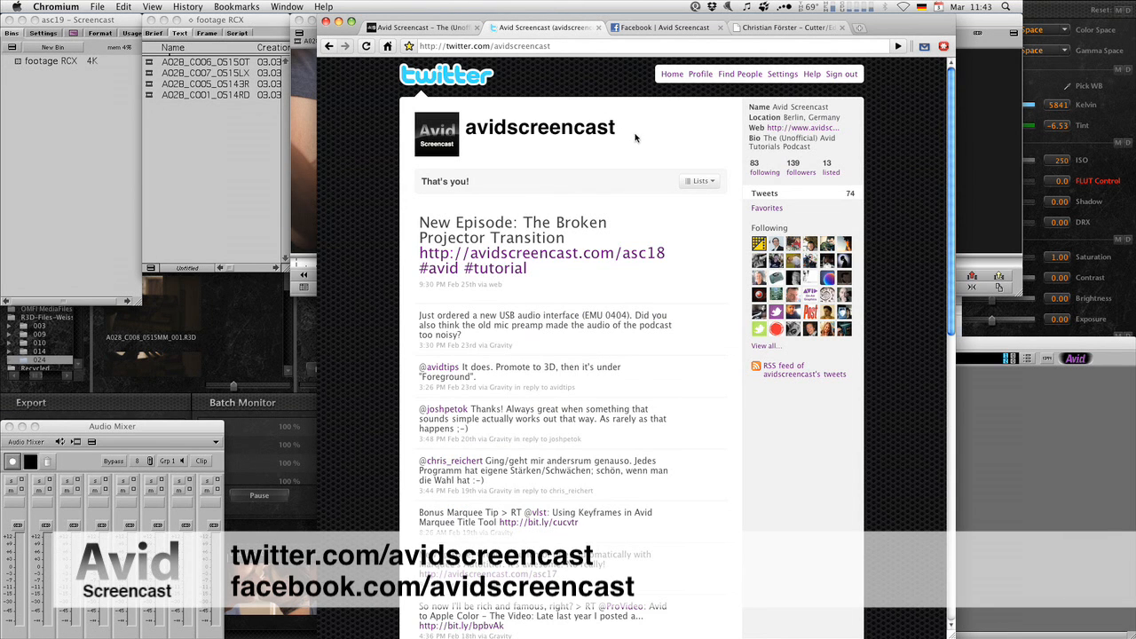
# Visit the Avid Screencast Facebook page and the editinguy.de portfolio site.
pyautogui.click(660, 28)
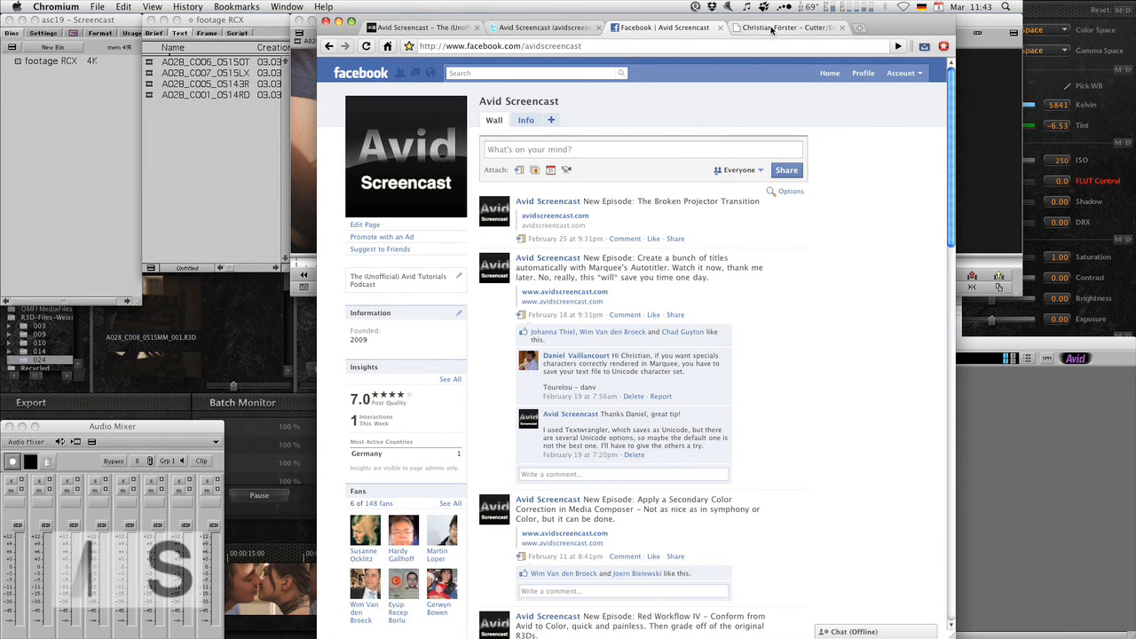
pyautogui.click(785, 29)
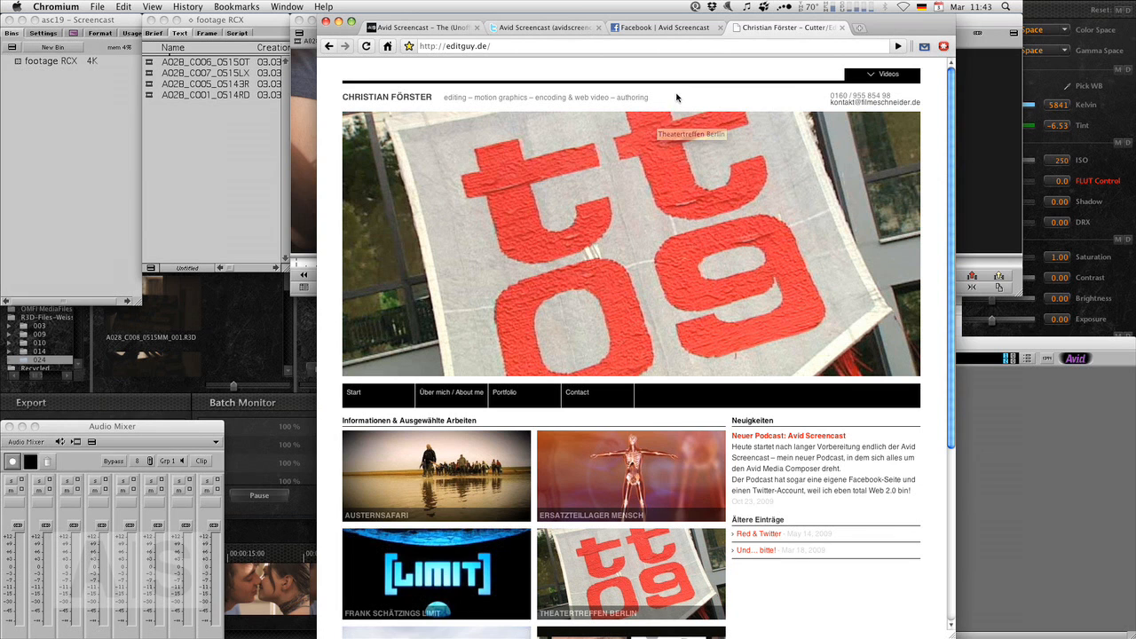
pyautogui.scroll(-3)
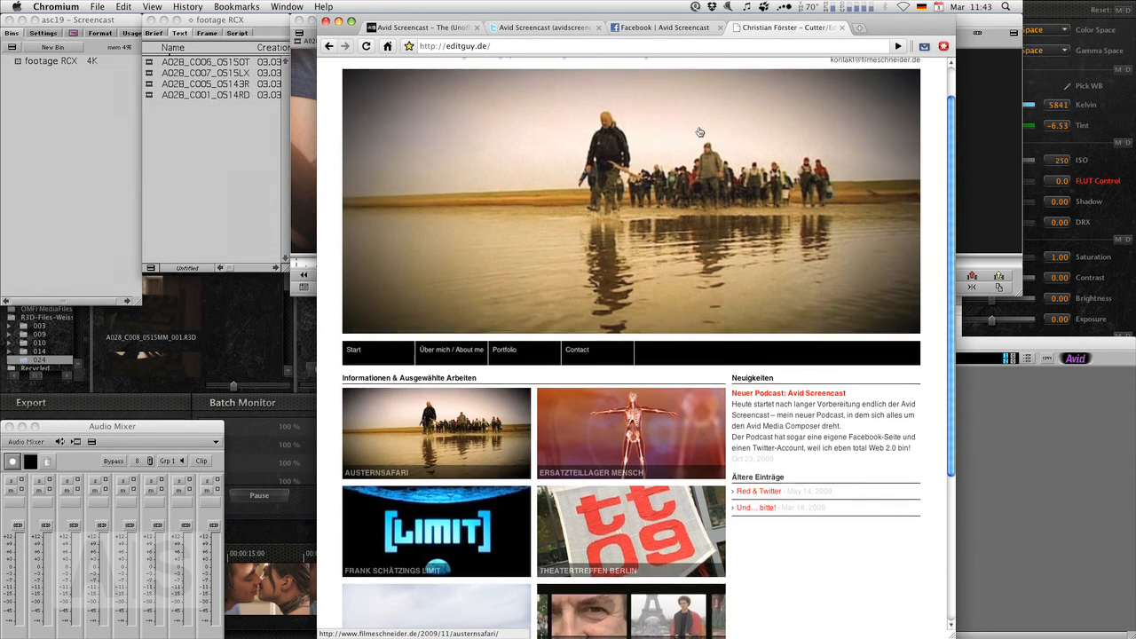